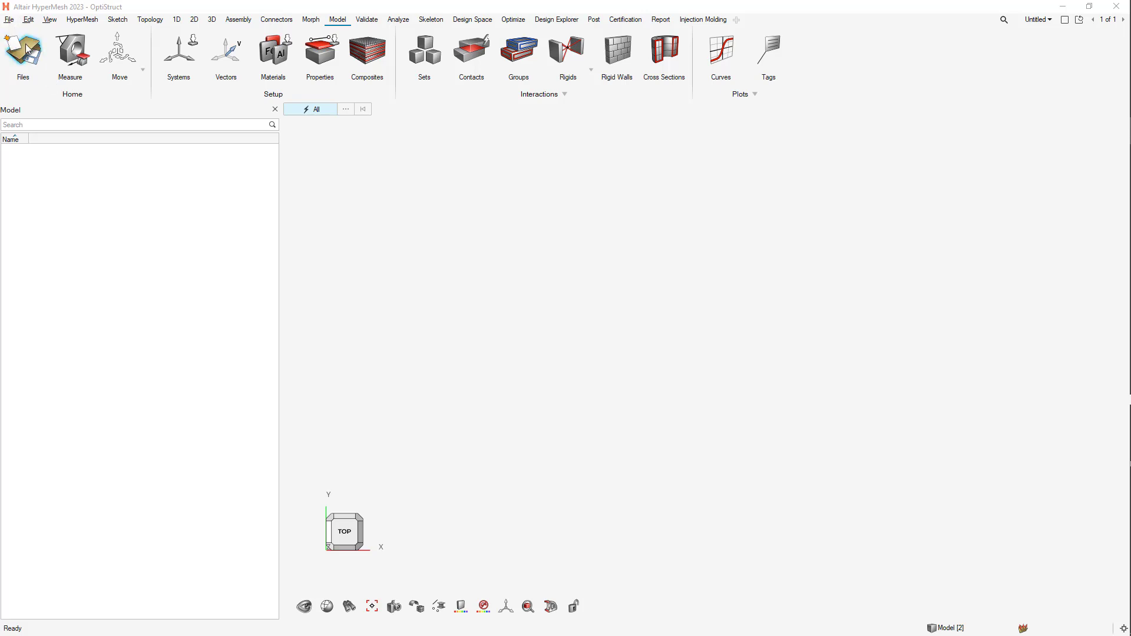
- Load the Wing.hm model from the demos folder through the Open File dialog
left_click(22, 57)
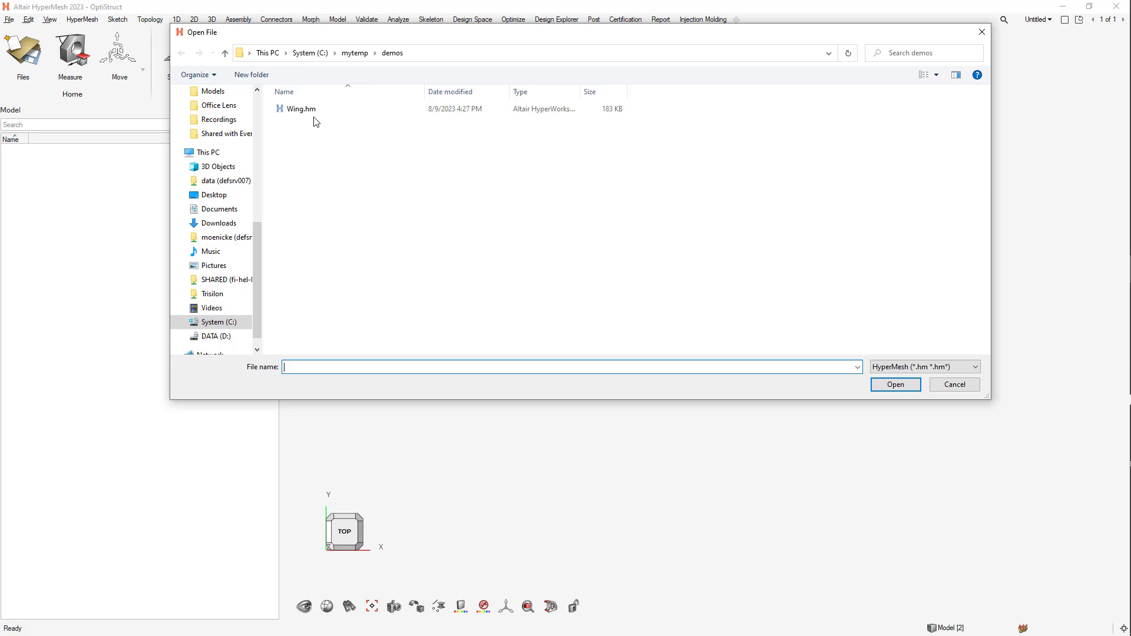
left_click(301, 108)
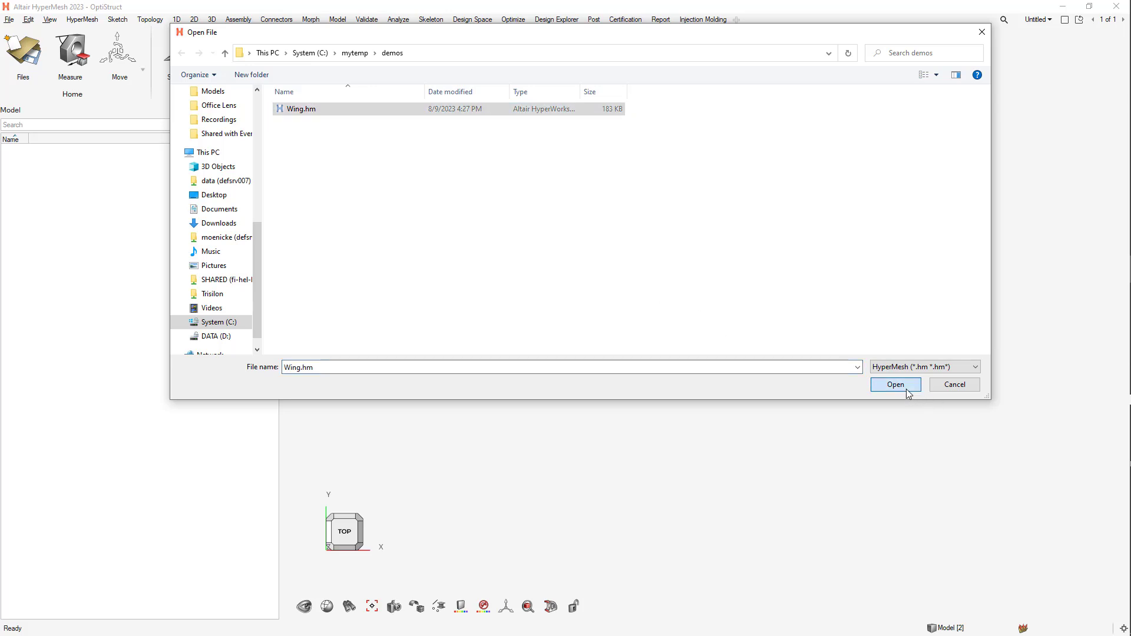
left_click(894, 384)
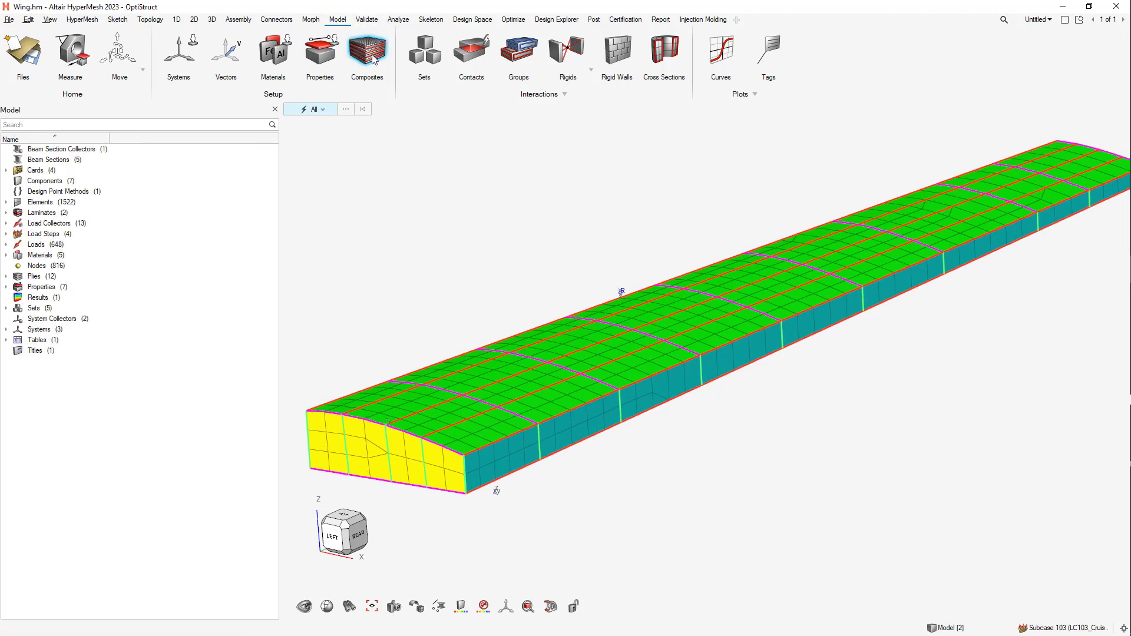
- In the Composite browser, list the two wing laminates and isolate them in the view
left_click(367, 58)
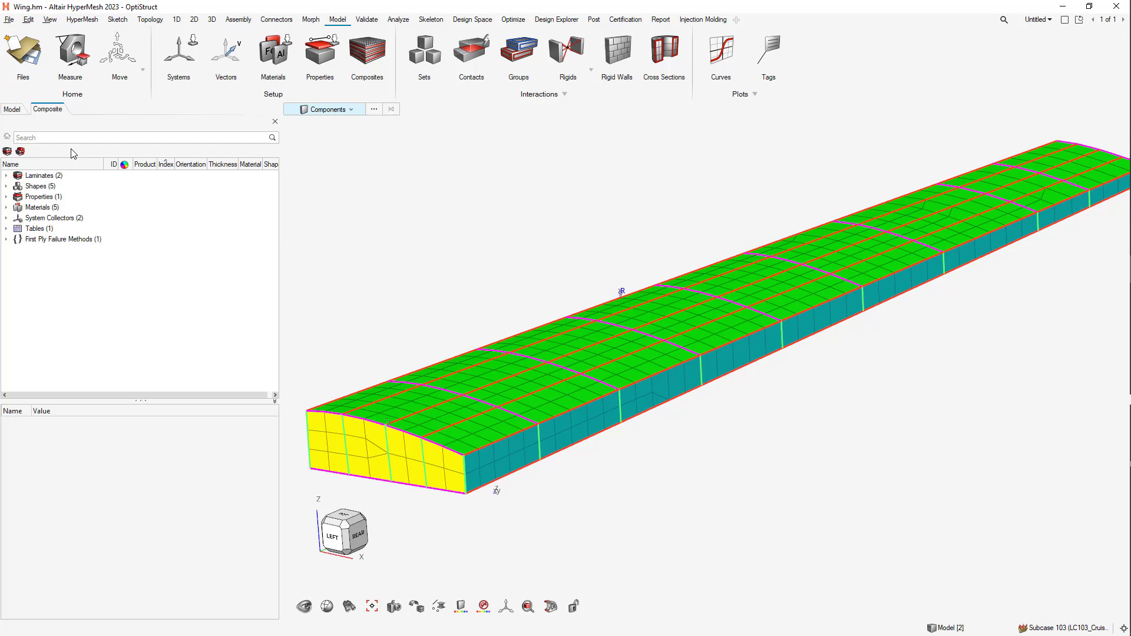
left_click(40, 176)
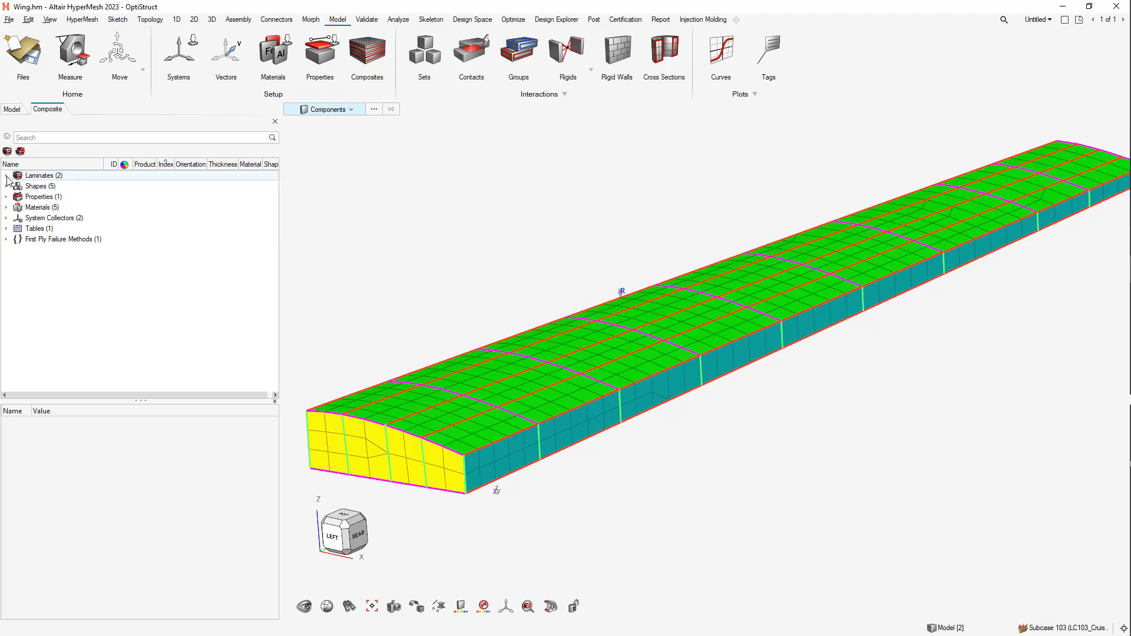
left_click(7, 176)
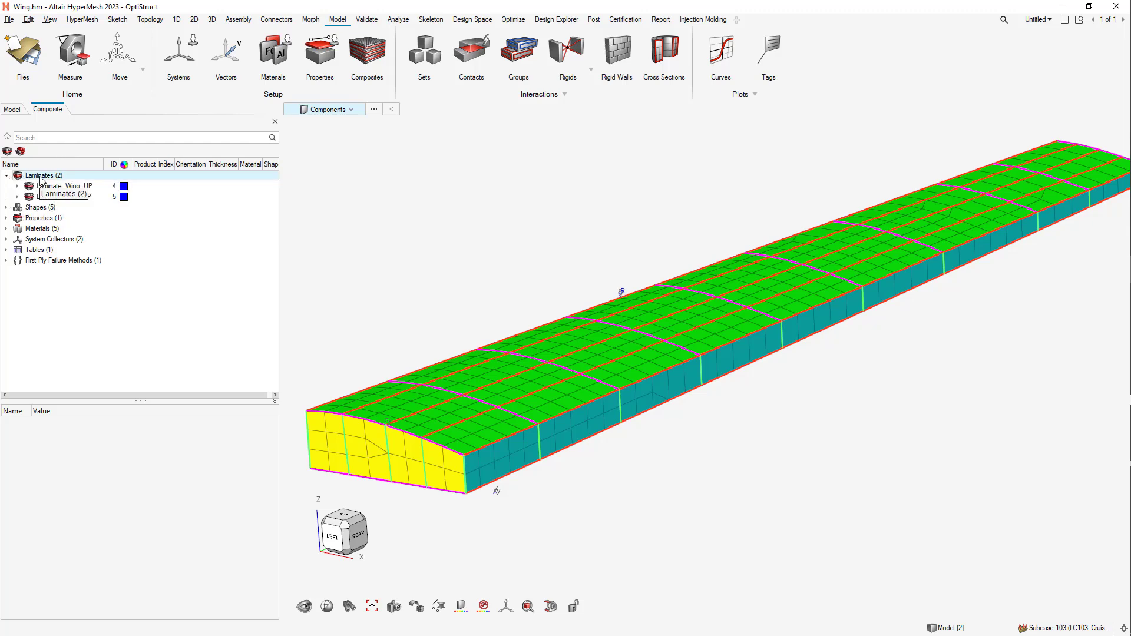
right_click(37, 176)
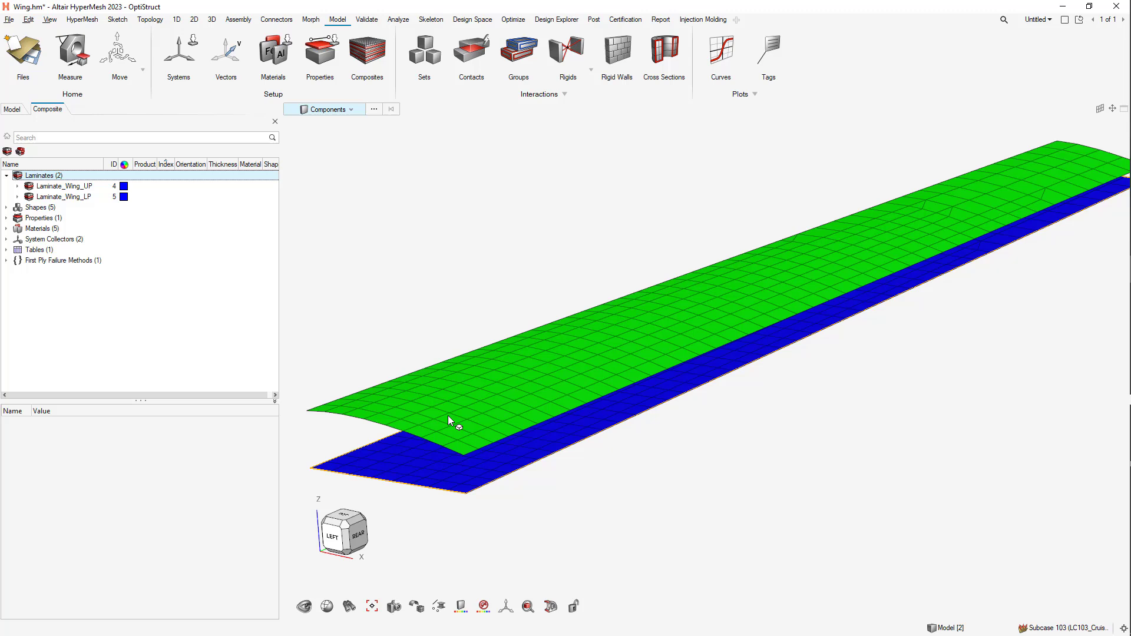
- Review Laminate_Wing_UP's plies, inspecting the Wing_UP_core_0-1-6 ply, then collapse the list
left_click(64, 186)
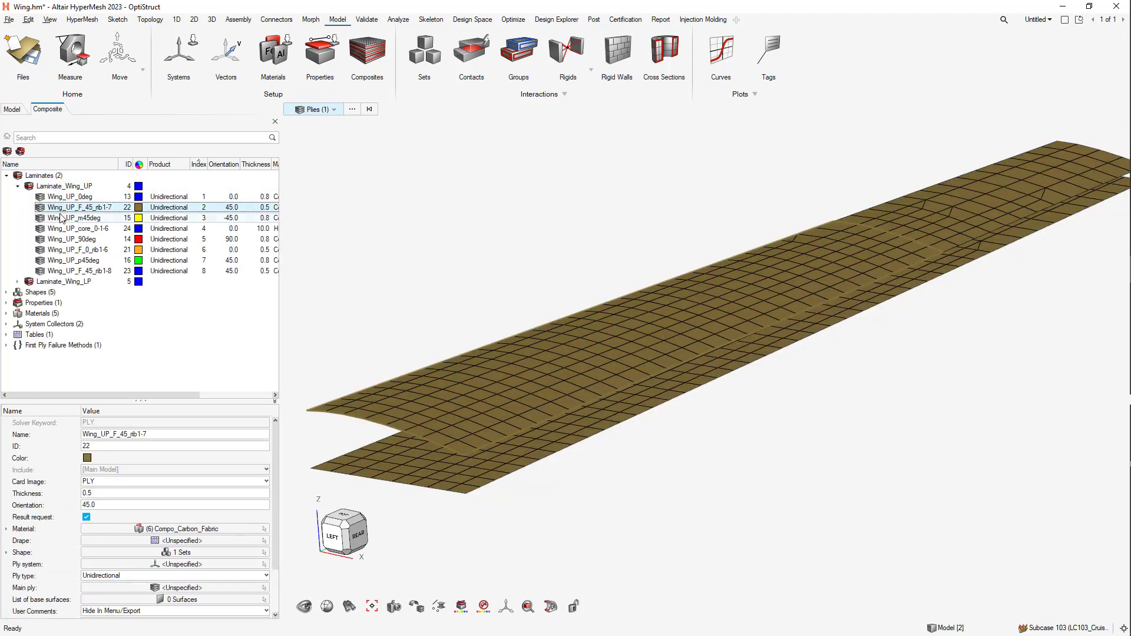
left_click(72, 228)
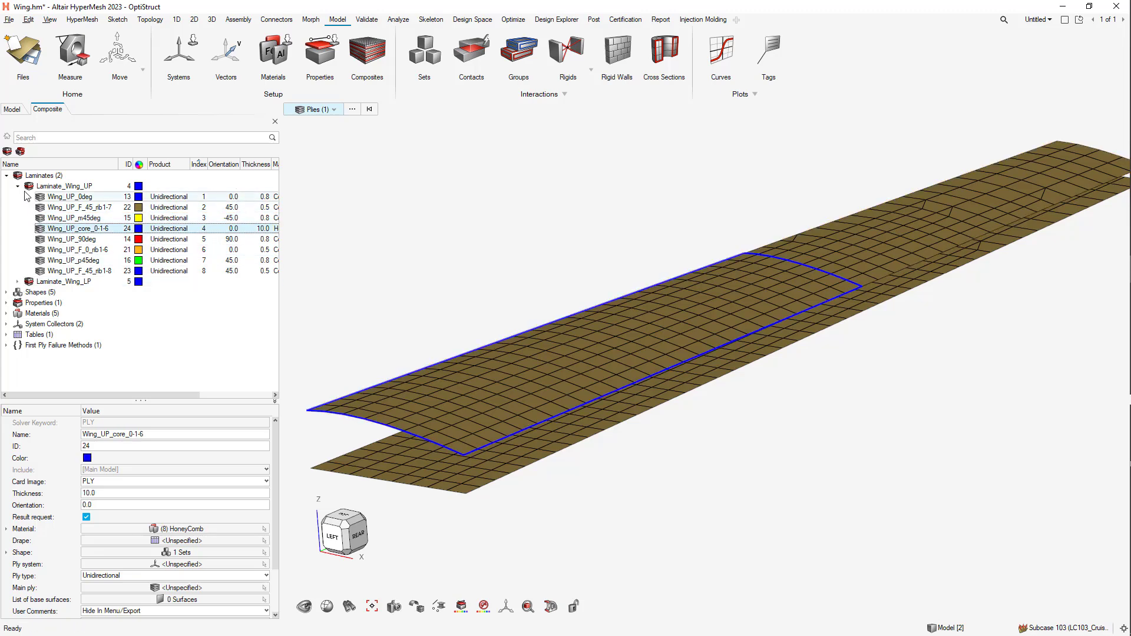
left_click(18, 185)
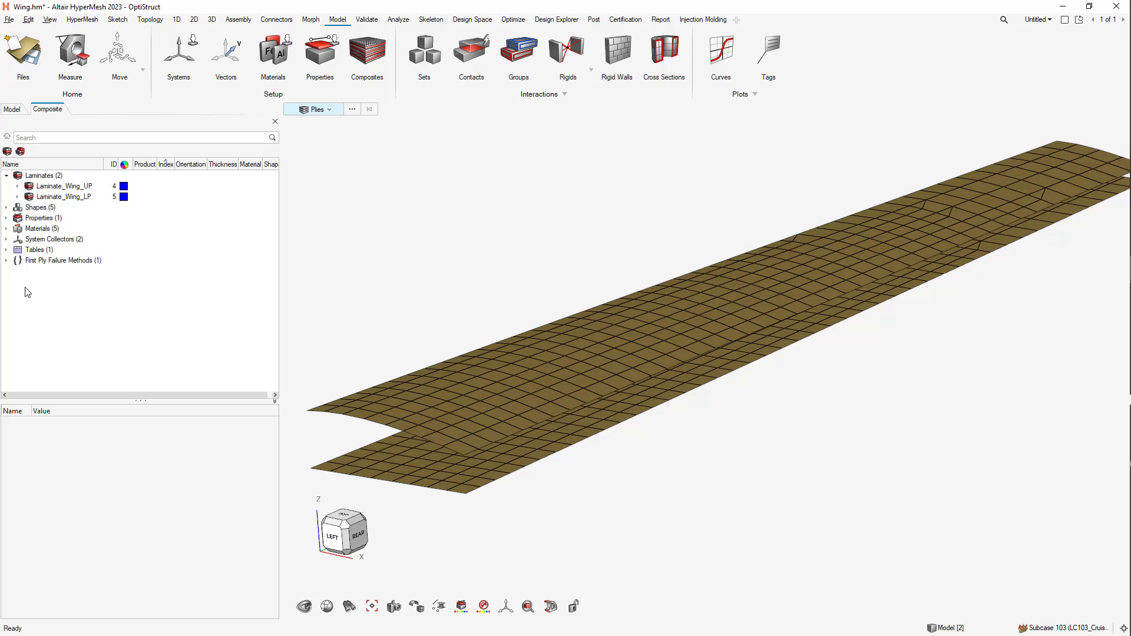
left_click(11, 227)
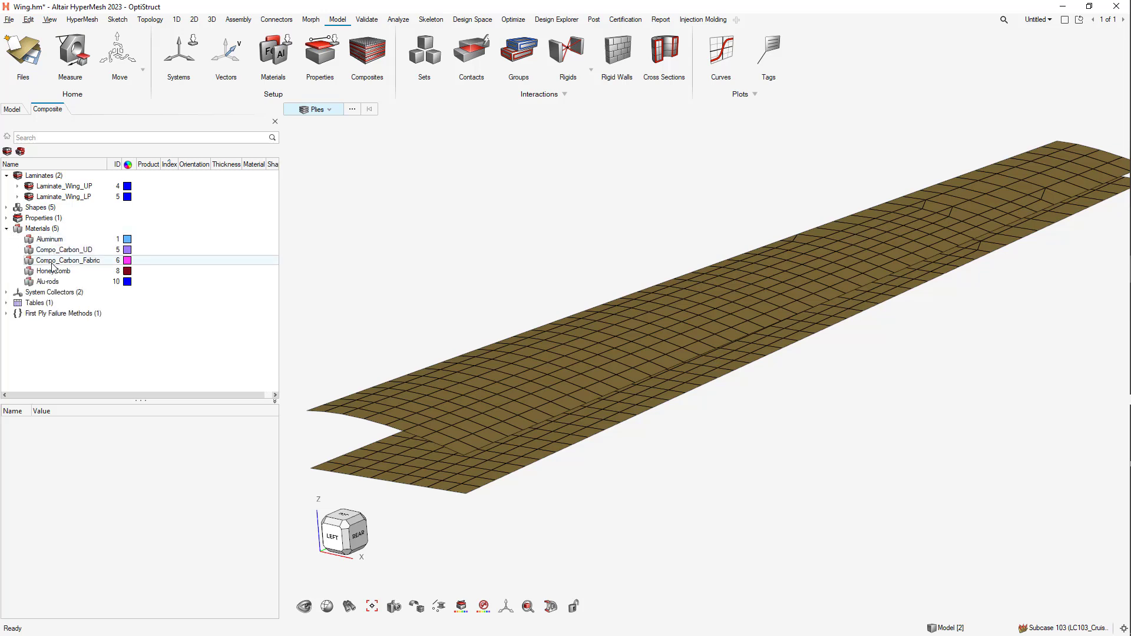
left_click(66, 260)
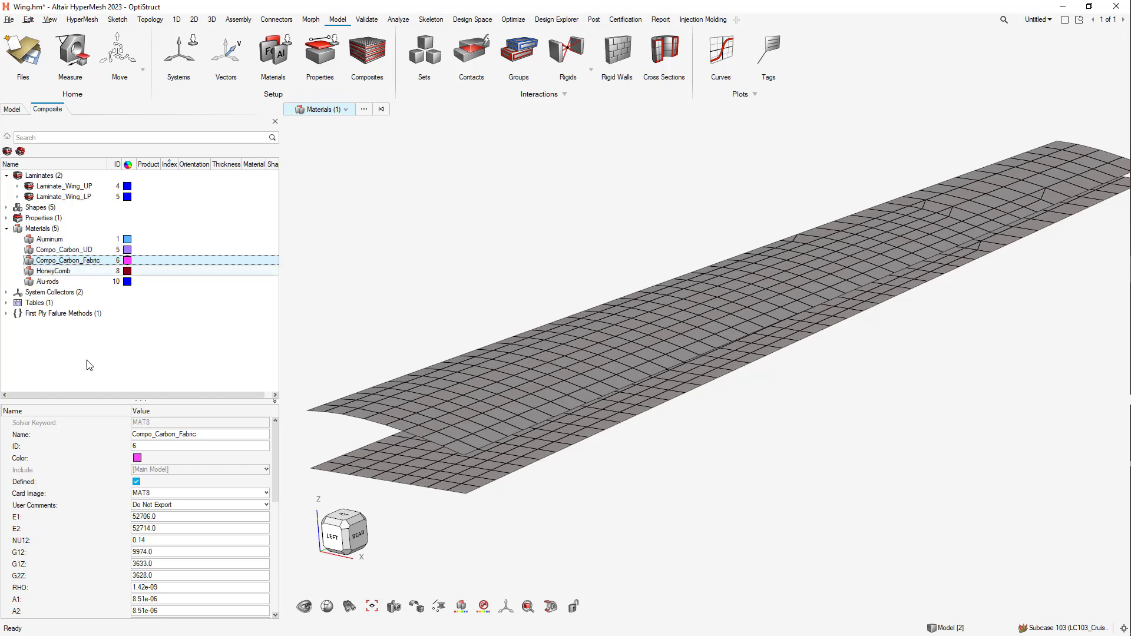
scroll("down", 3)
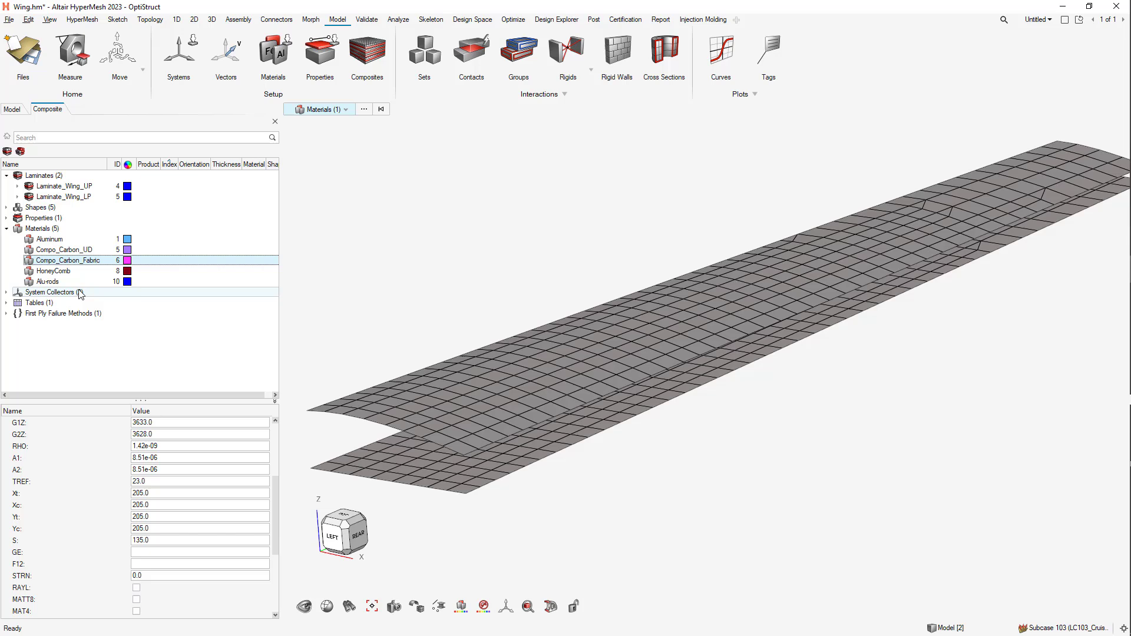
left_click(53, 271)
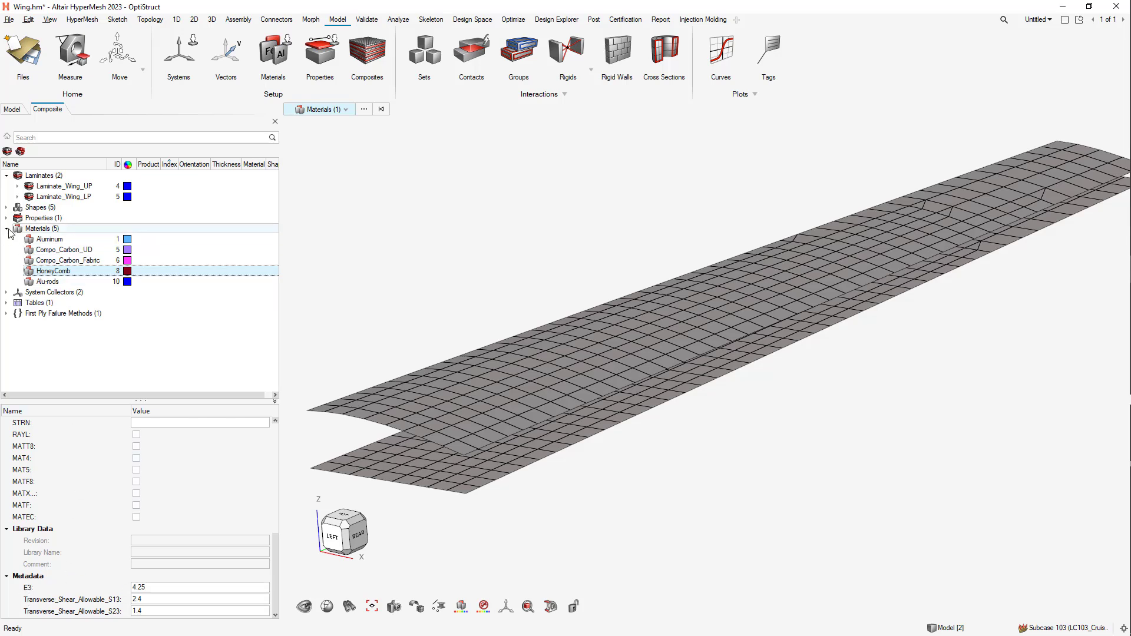
left_click(7, 228)
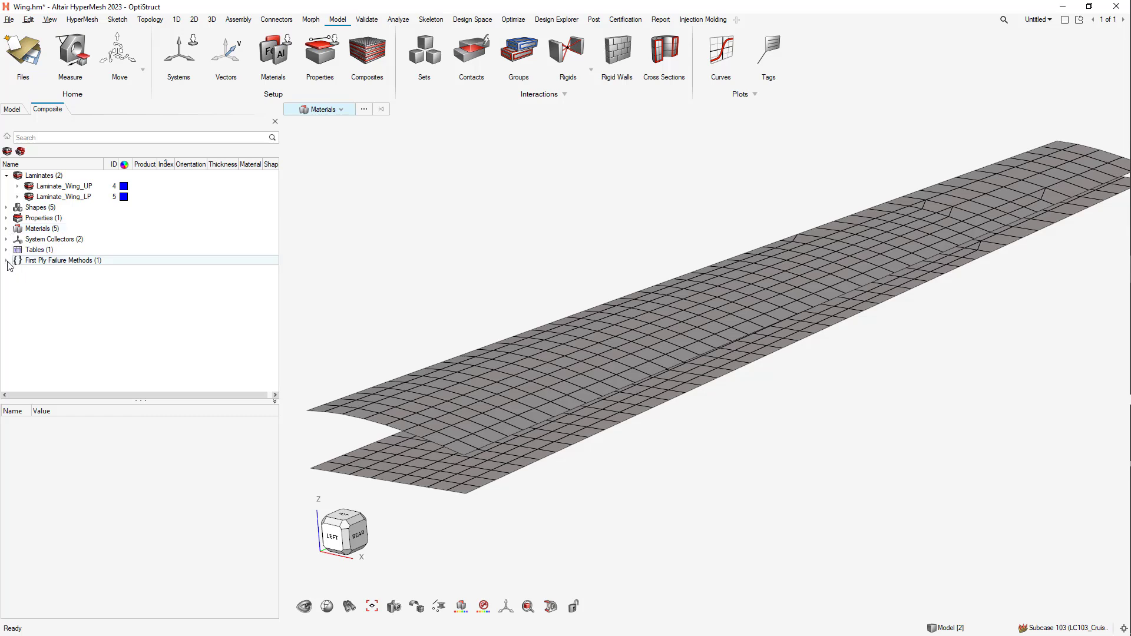
- Create a new first-ply-failure method and name it max-strain
left_click(7, 261)
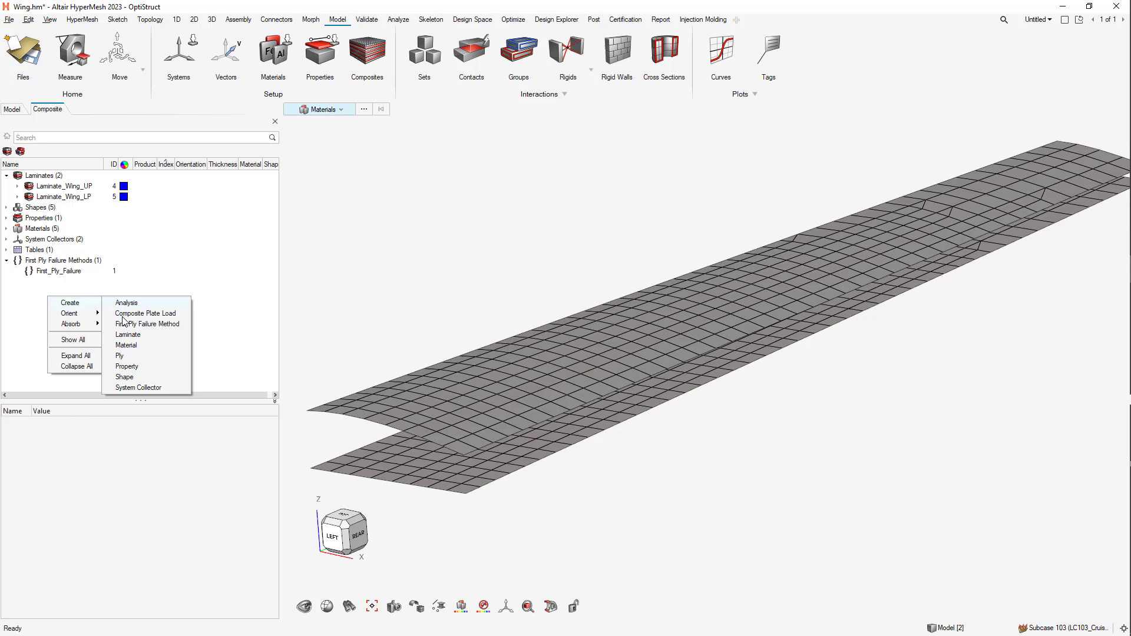
left_click(147, 324)
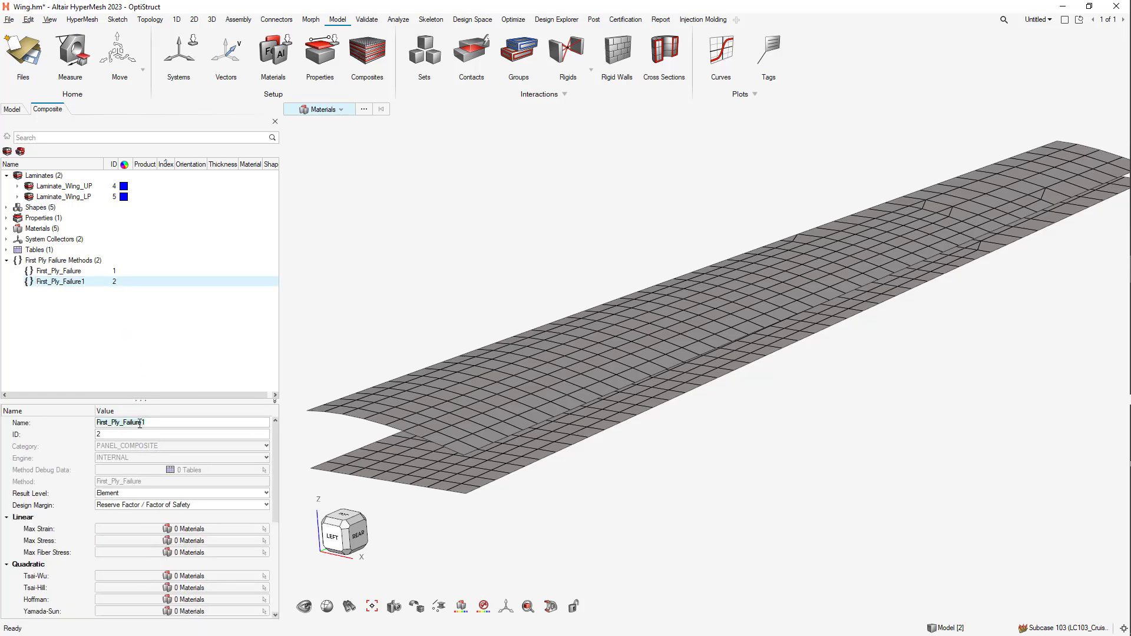
type("max")
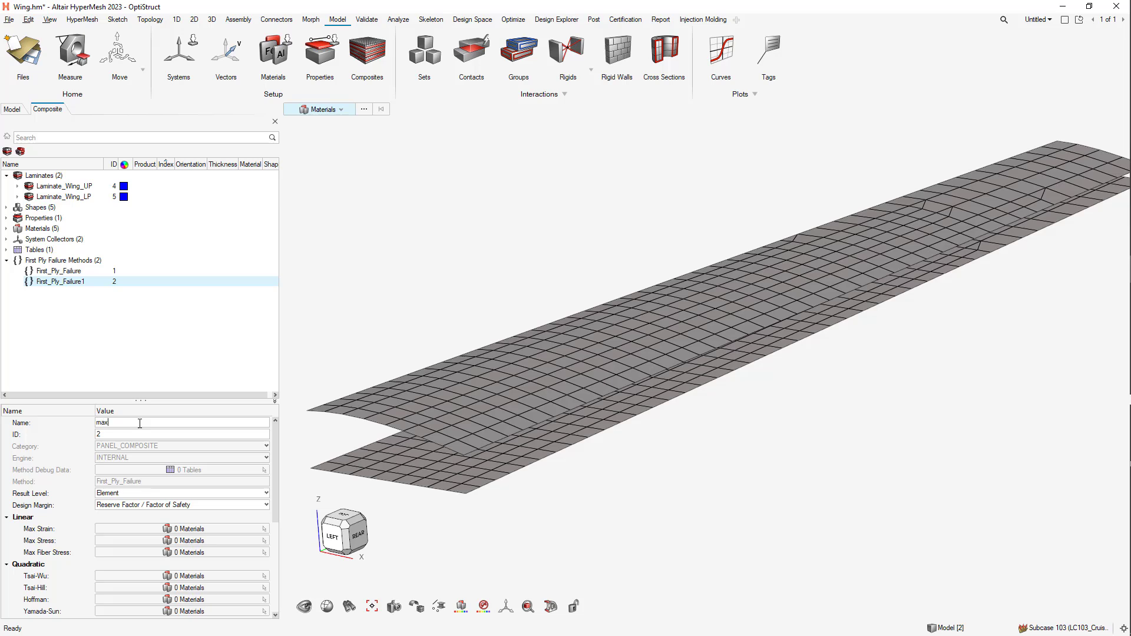
type("-strain")
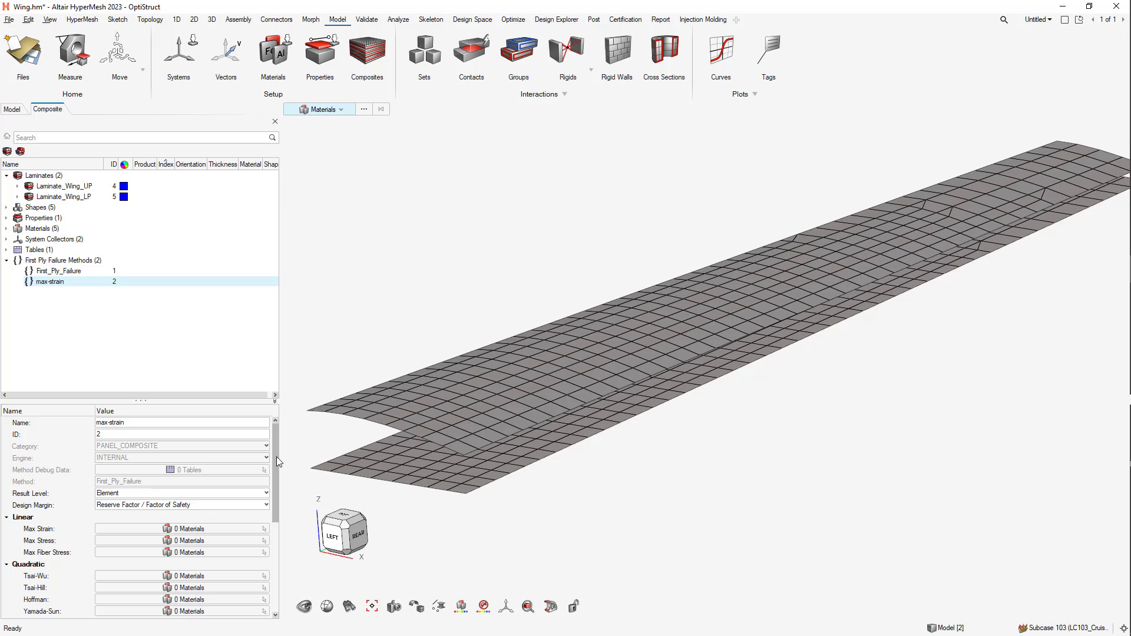
scroll("down", 3)
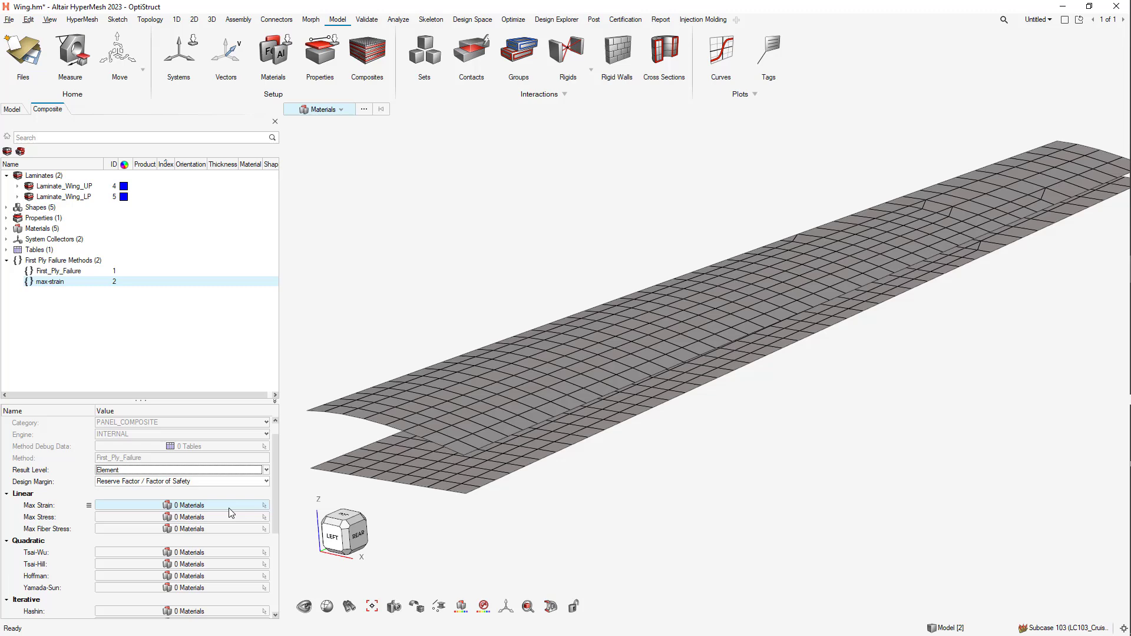
- Assign Compo_Carbon_UD and Compo_Carbon_Fabric to the Max Strain criterion
left_click(189, 505)
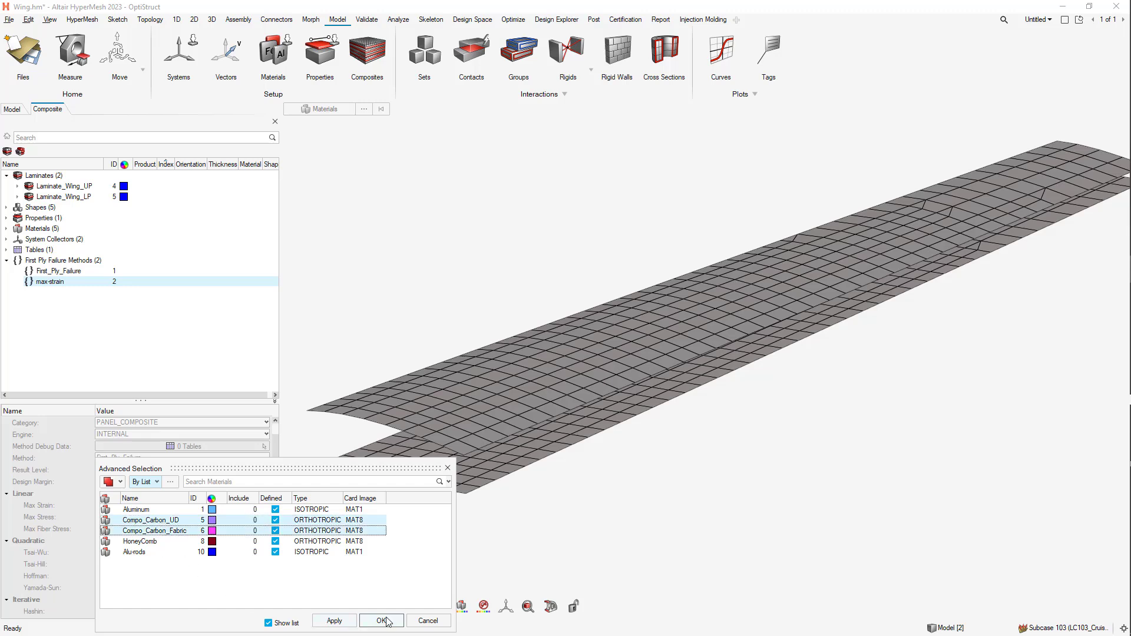
left_click(381, 621)
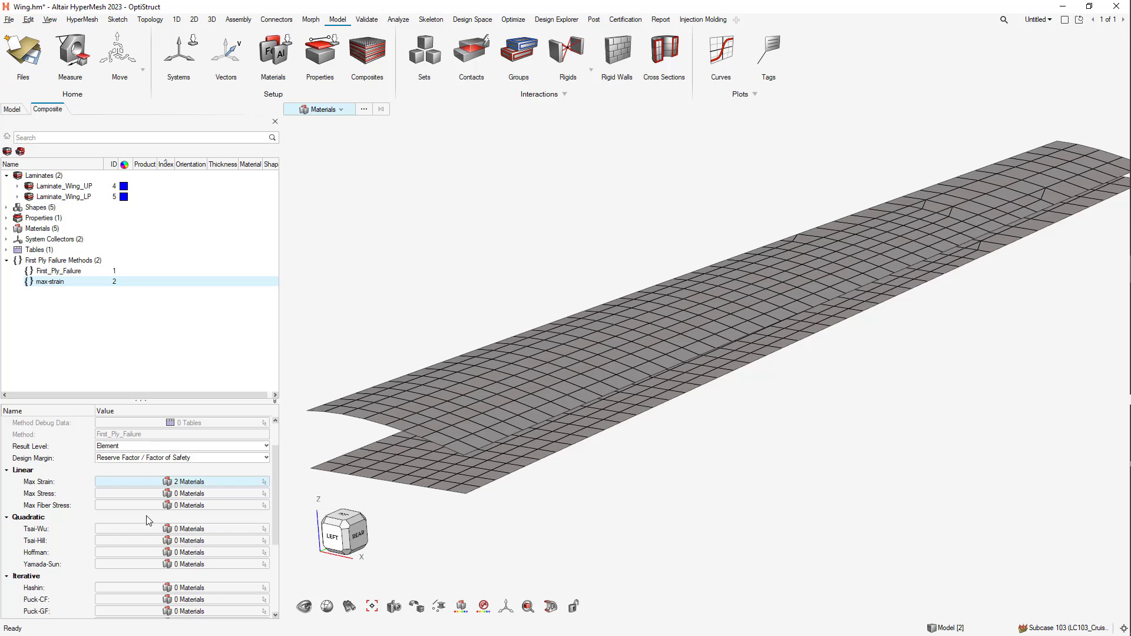
- Create a new composite analysis named strength-max-strain of type Strength
right_click(79, 332)
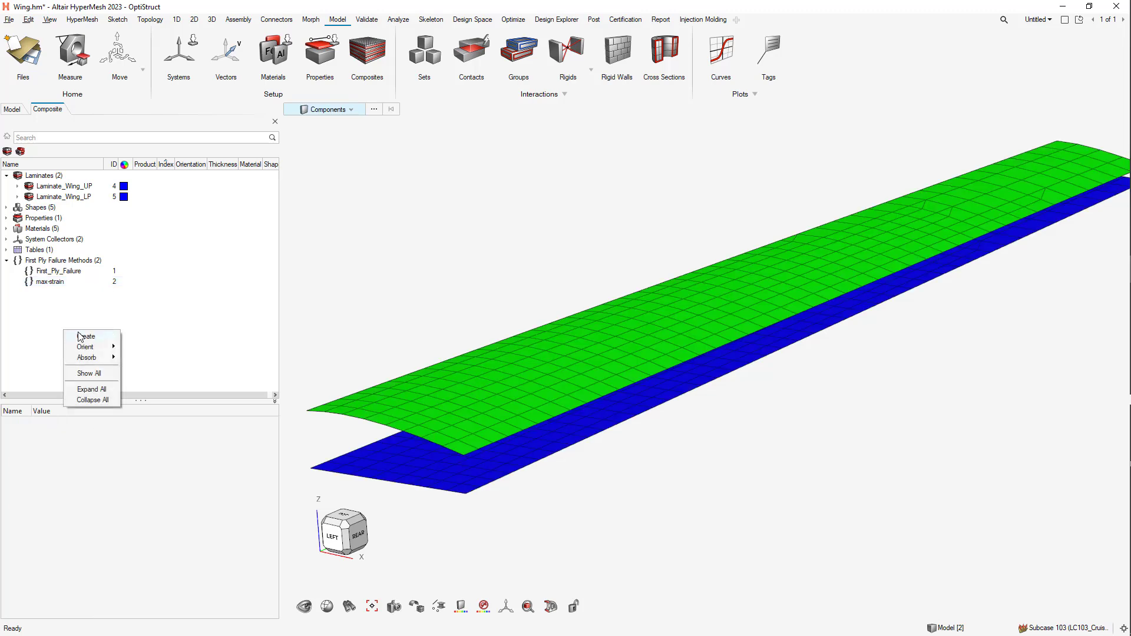
left_click(86, 336)
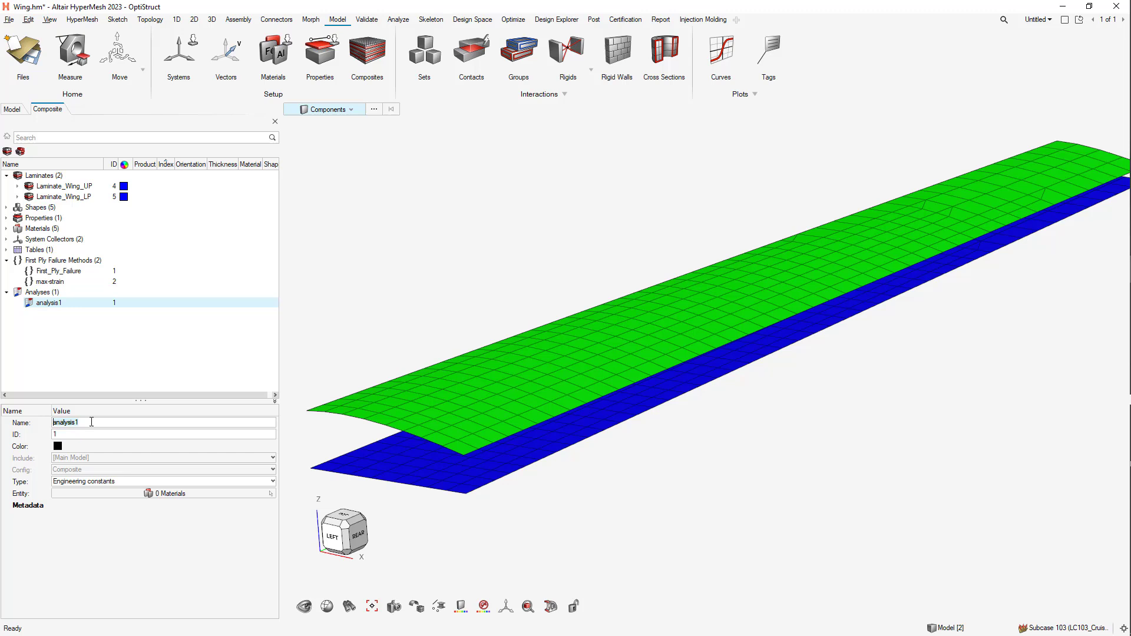
type("strength-max-strain")
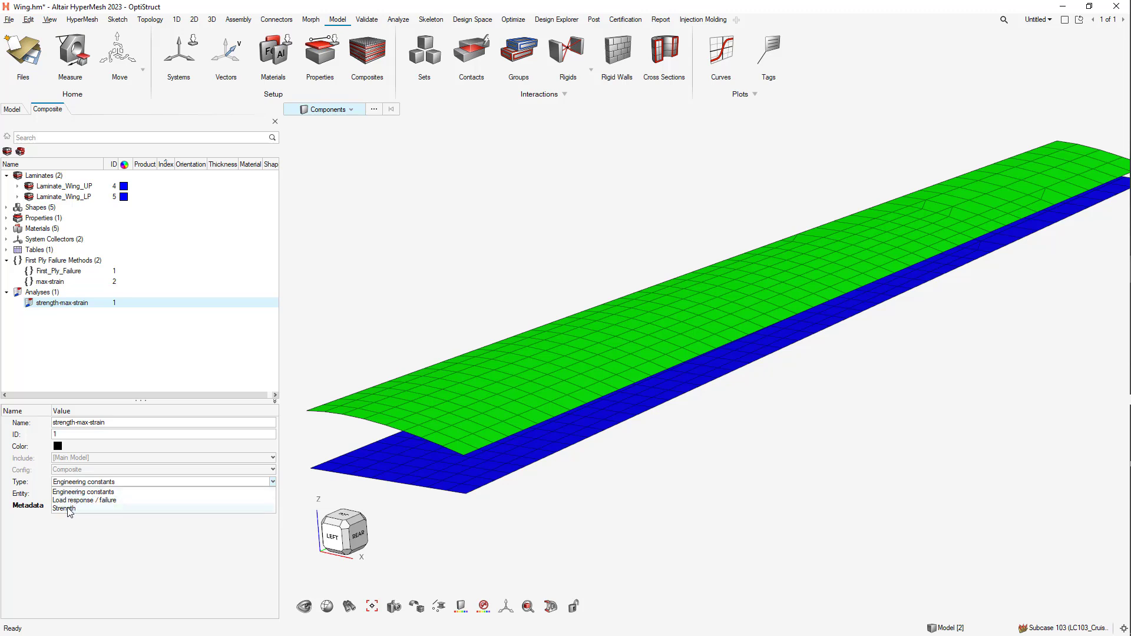
left_click(64, 509)
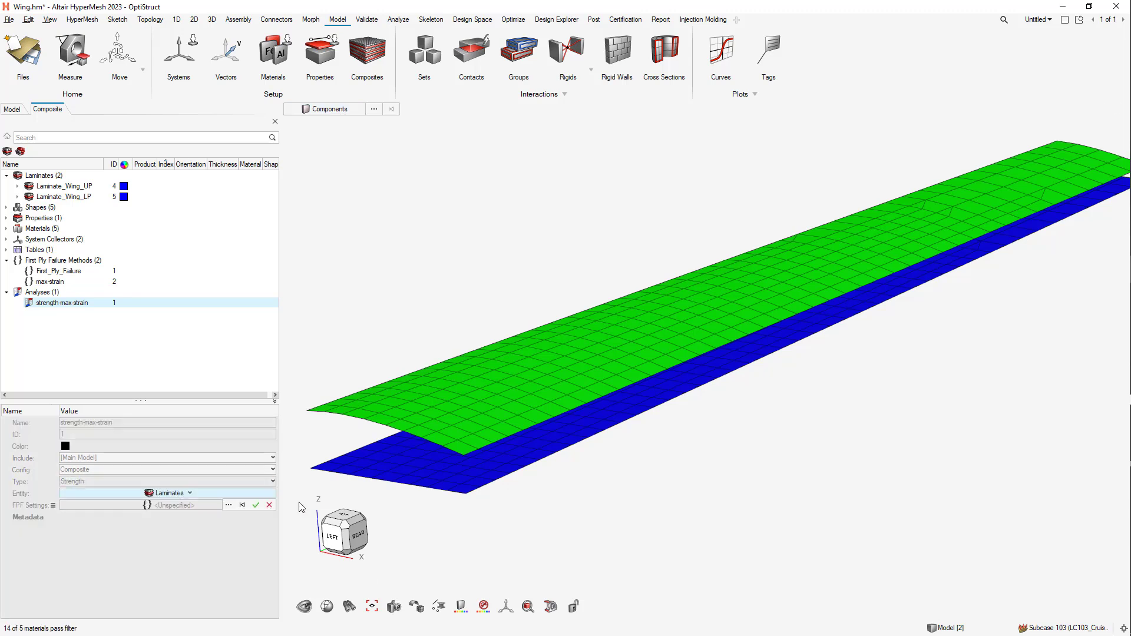
- Set both wing laminates as entities and max-strain as the FPF method
left_click_drag(402, 372, 542, 528)
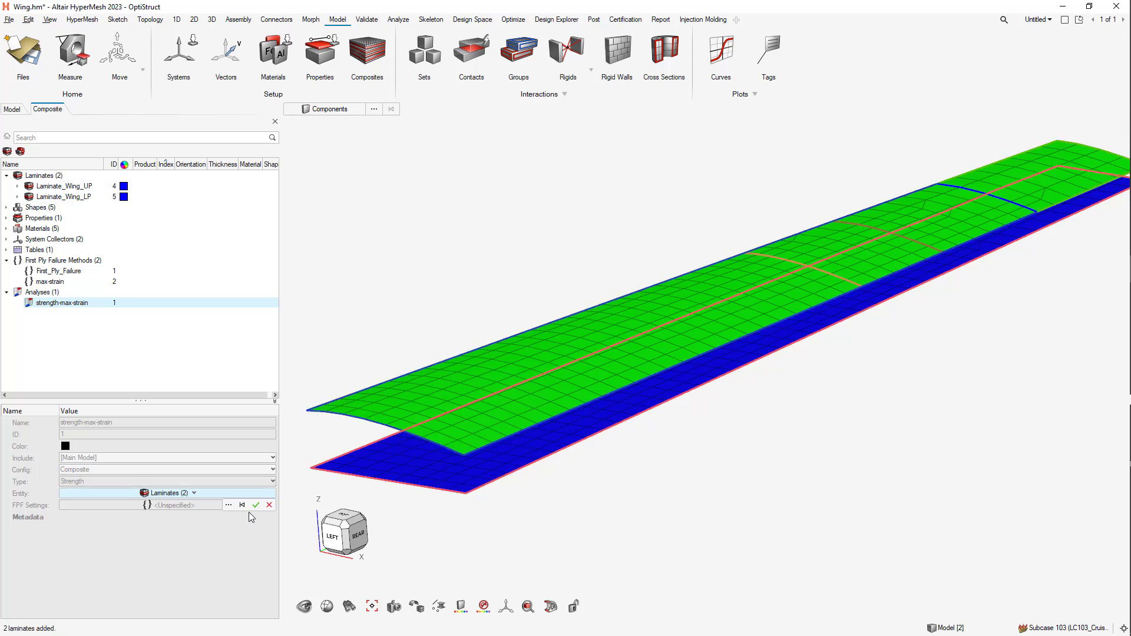
left_click(257, 504)
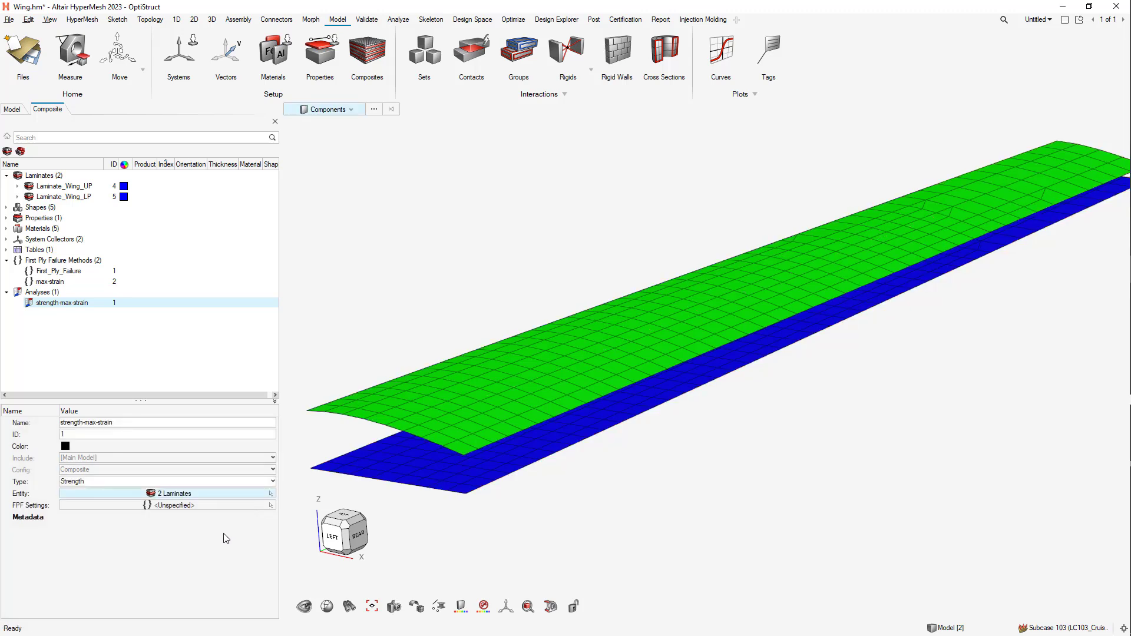
mouse_move(195, 528)
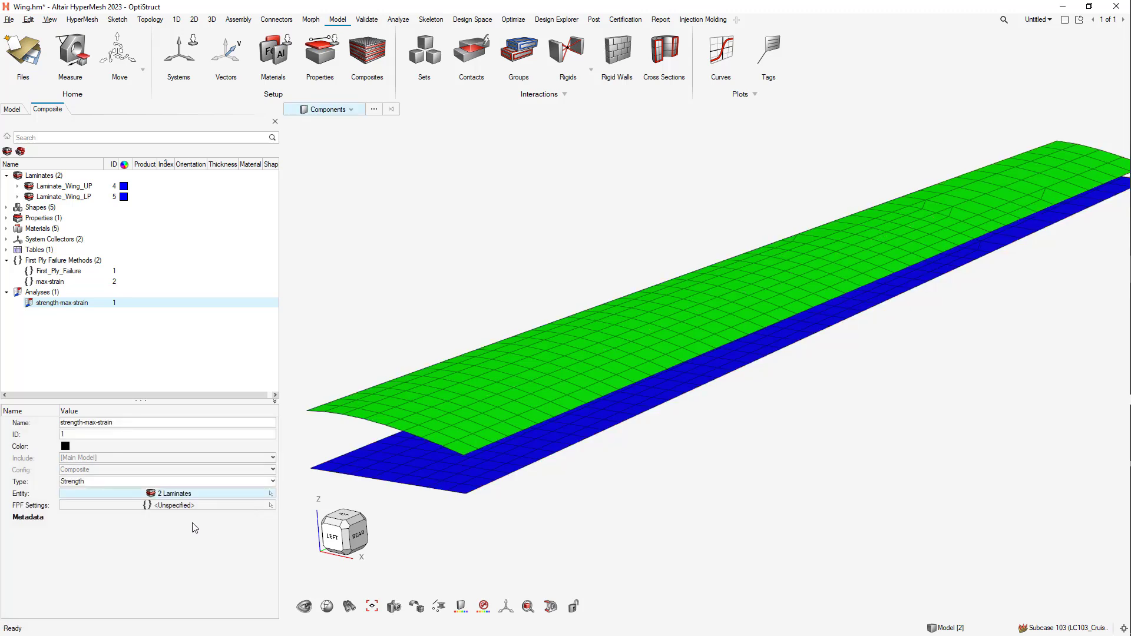
left_click(166, 505)
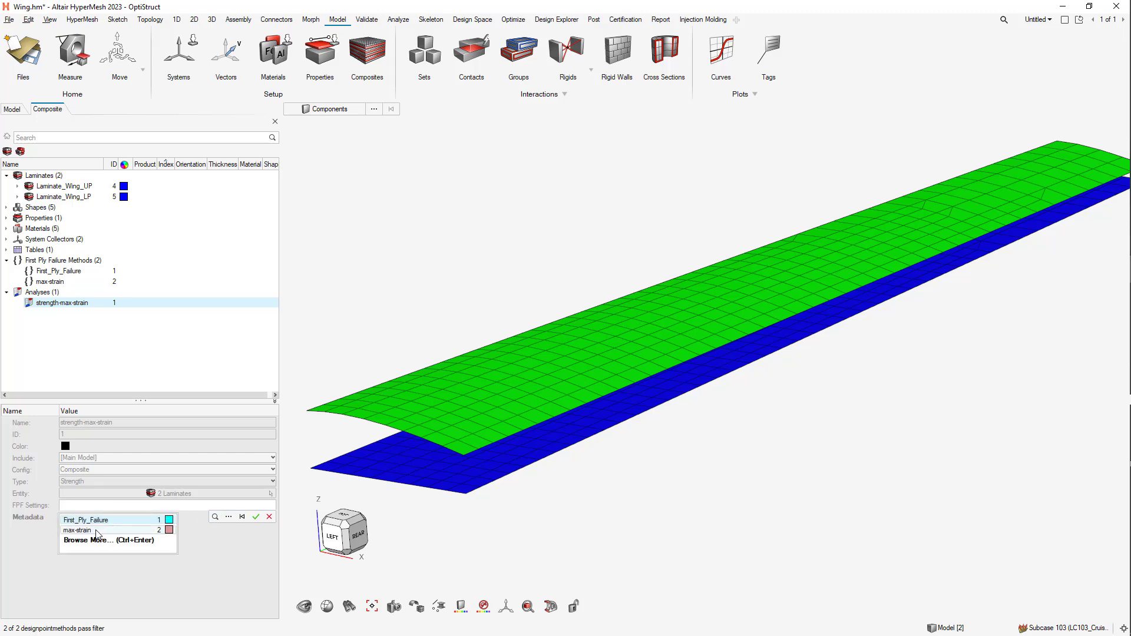
left_click(78, 530)
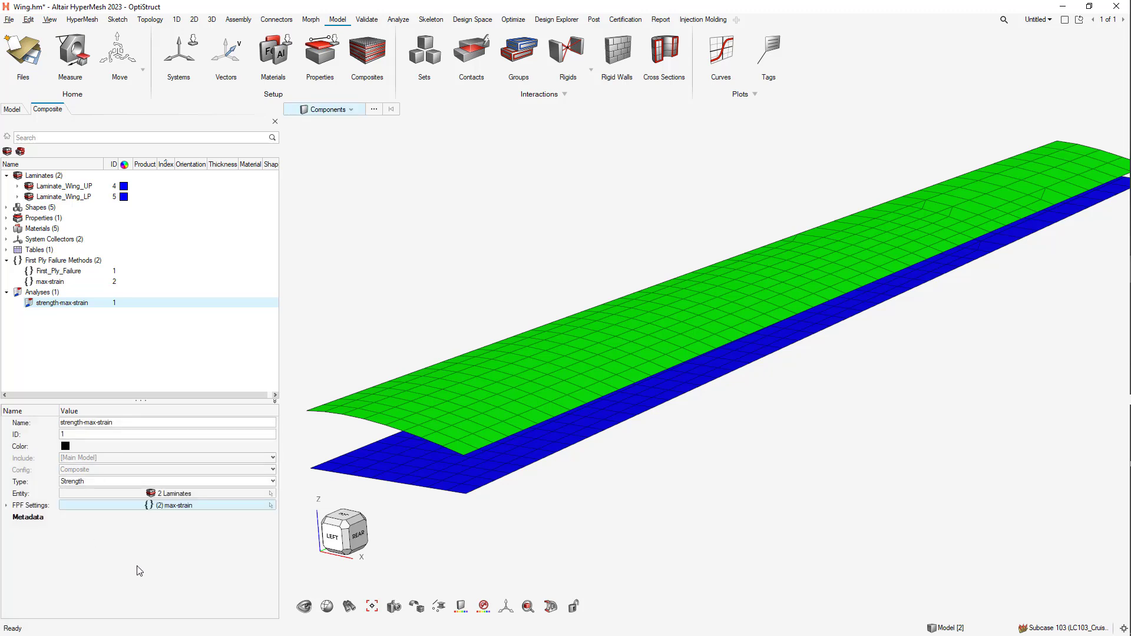
- Run strength-max-strain and select the upper laminate's zone in the Result Viewer
right_click(62, 303)
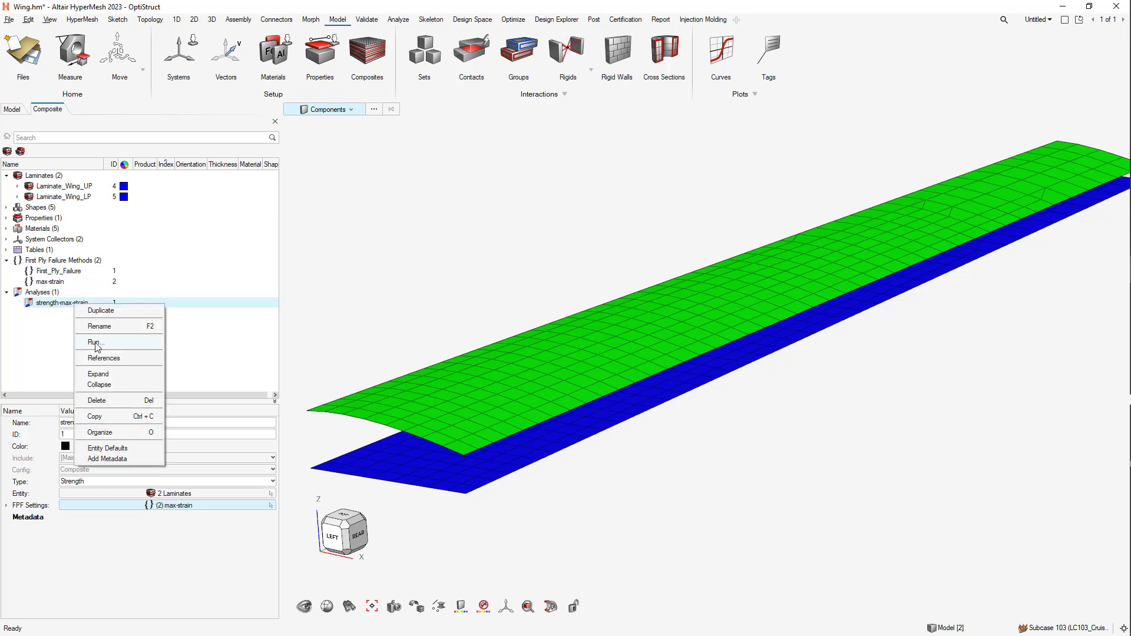
left_click(95, 343)
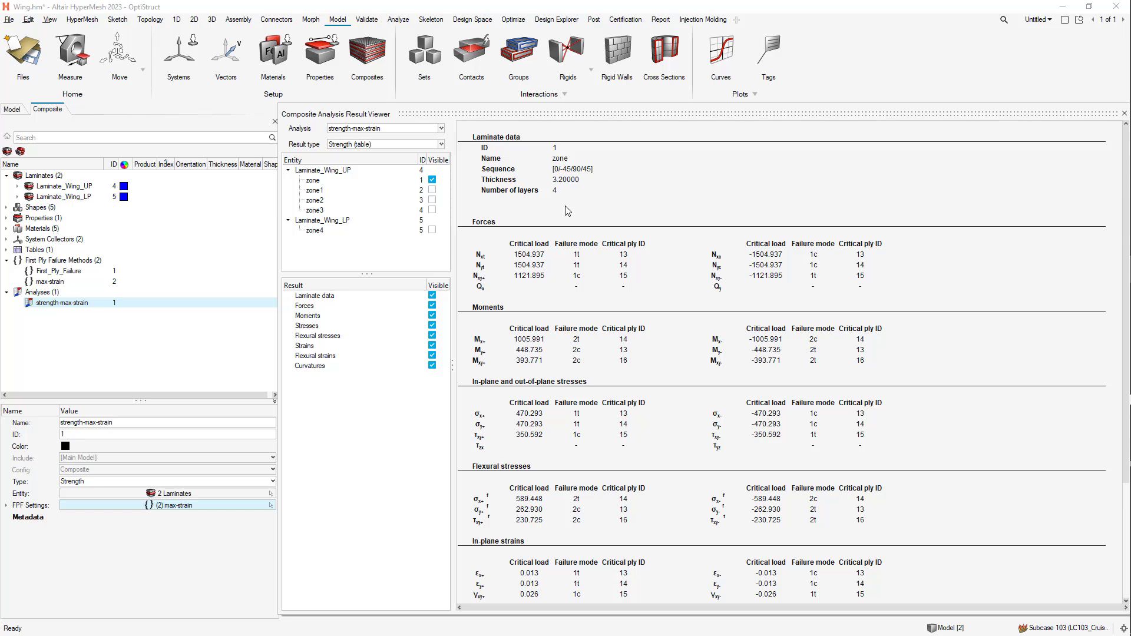
left_click(328, 170)
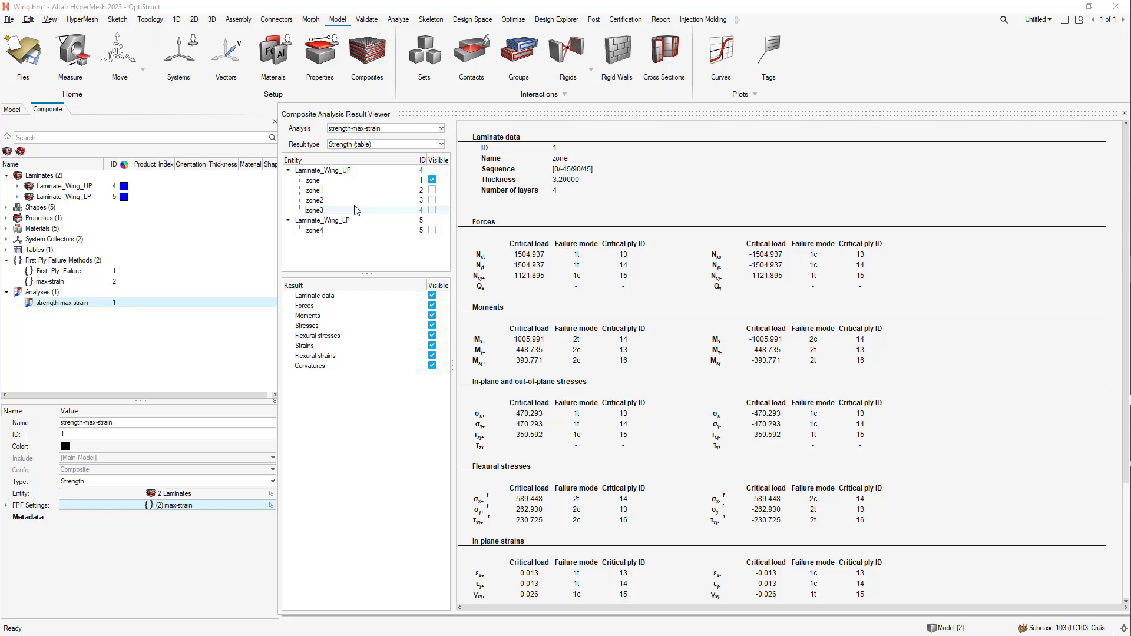
left_click(313, 190)
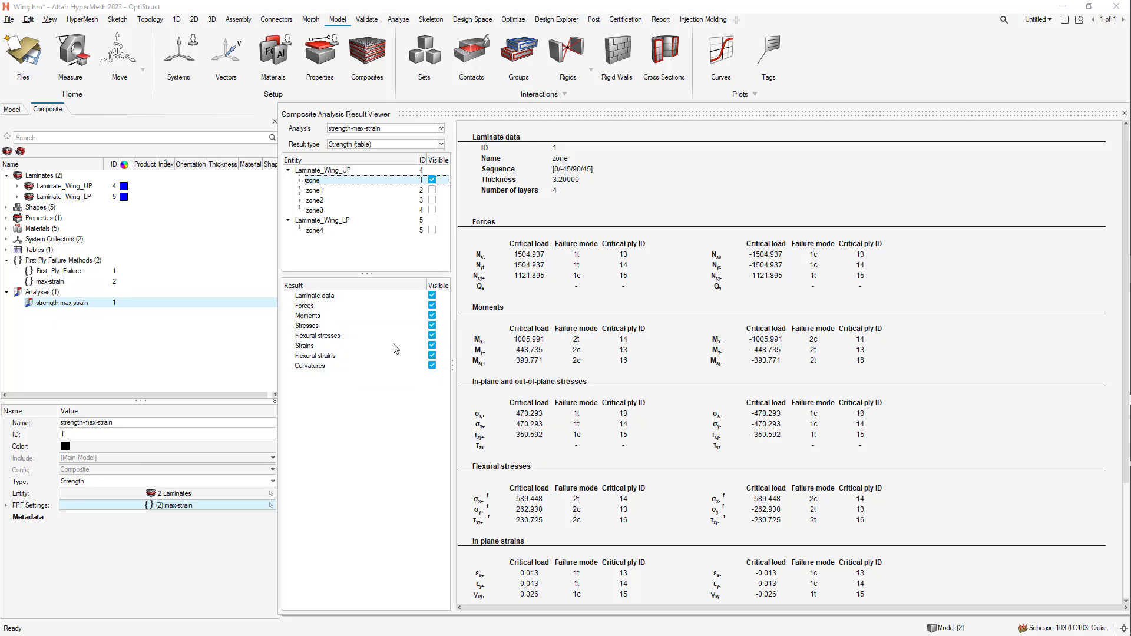
- Toggle force and moment result sections and compare the zone and zone1 tables
left_click(431, 305)
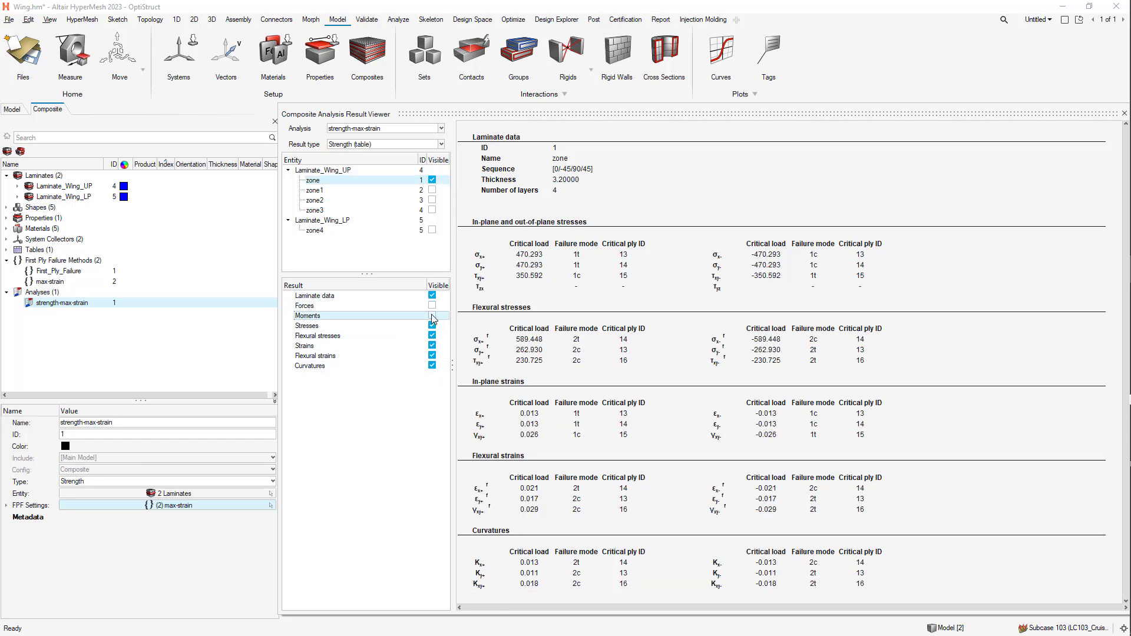
left_click(431, 315)
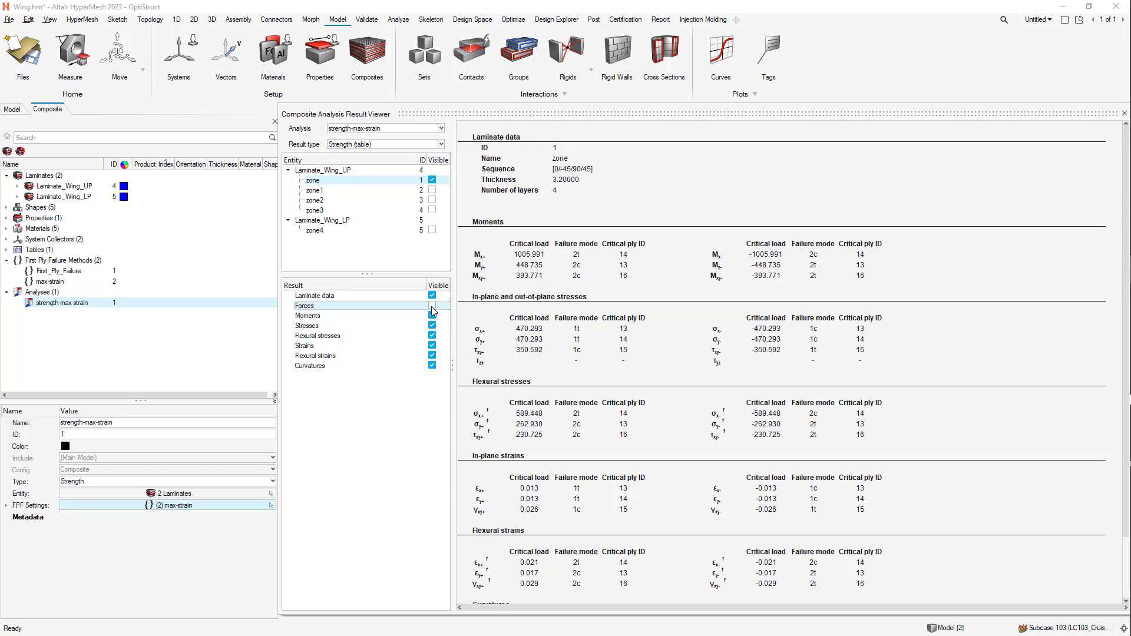
left_click(431, 305)
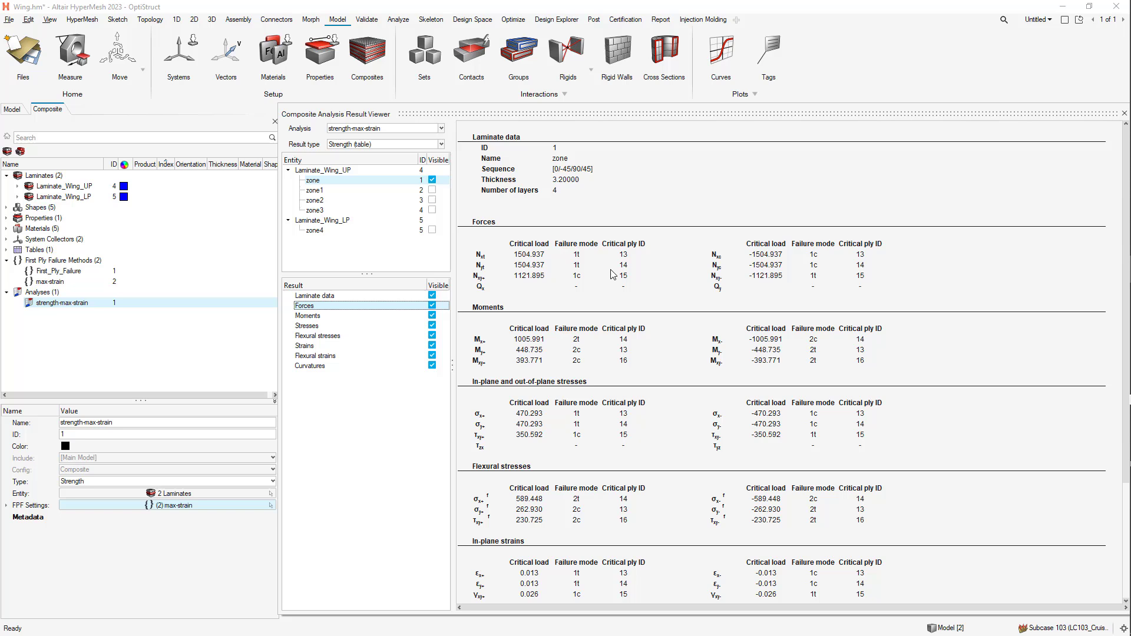
mouse_move(499, 201)
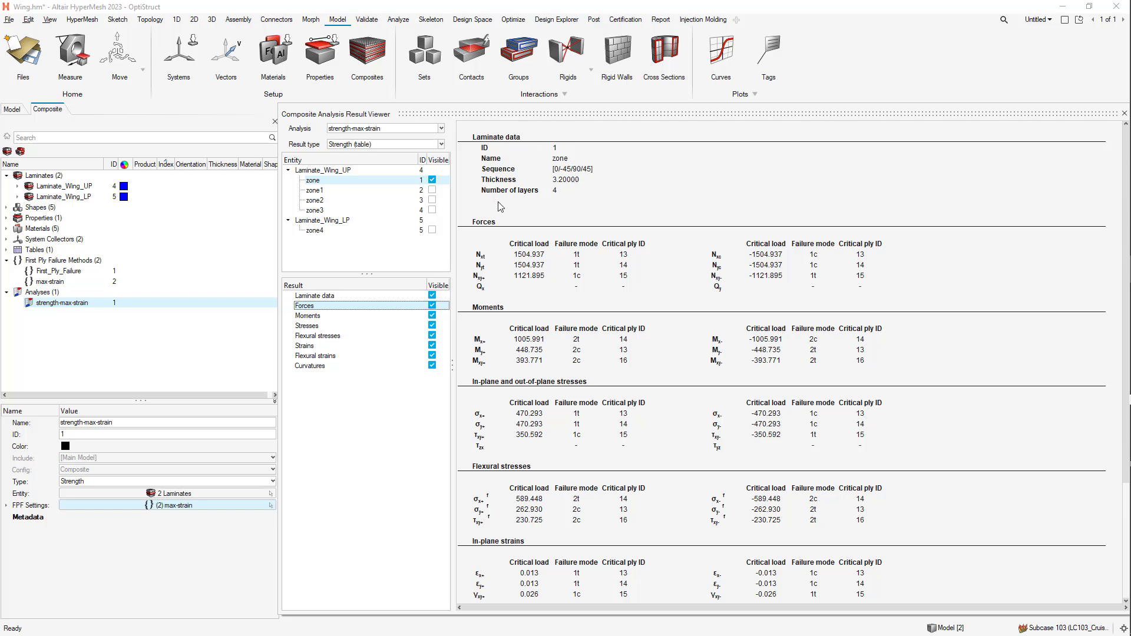
mouse_move(471, 178)
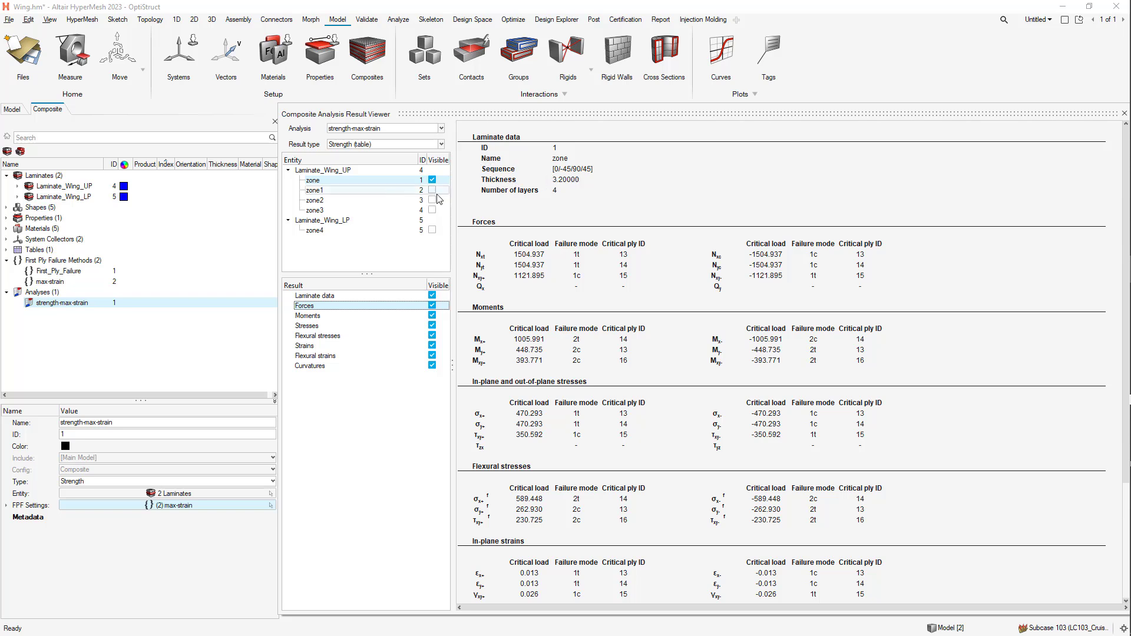
left_click(315, 190)
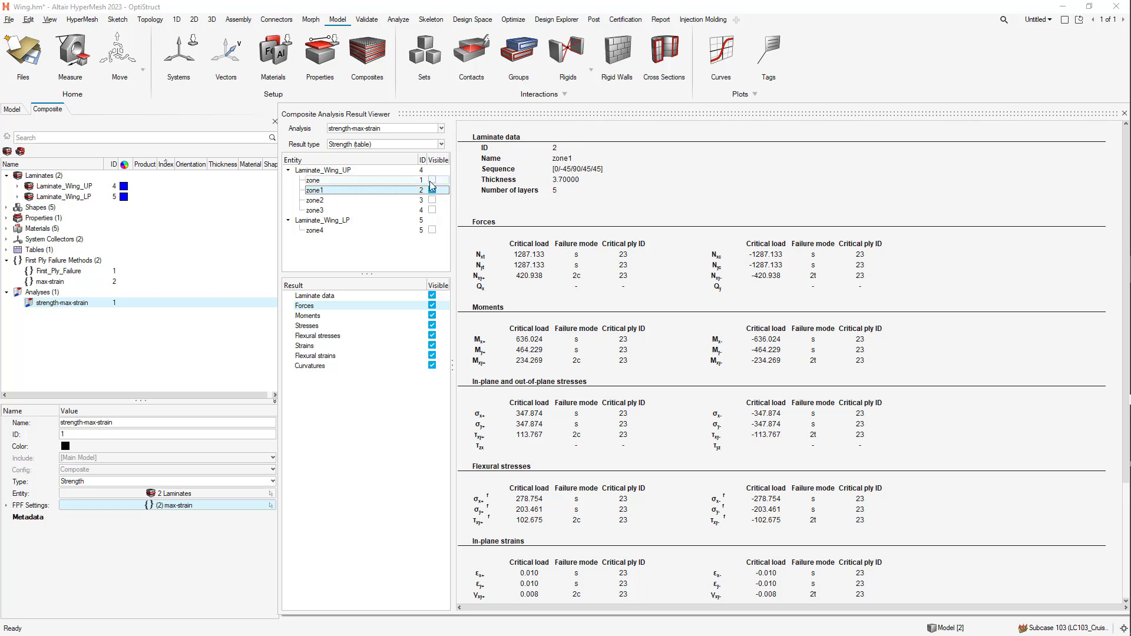
left_click(313, 179)
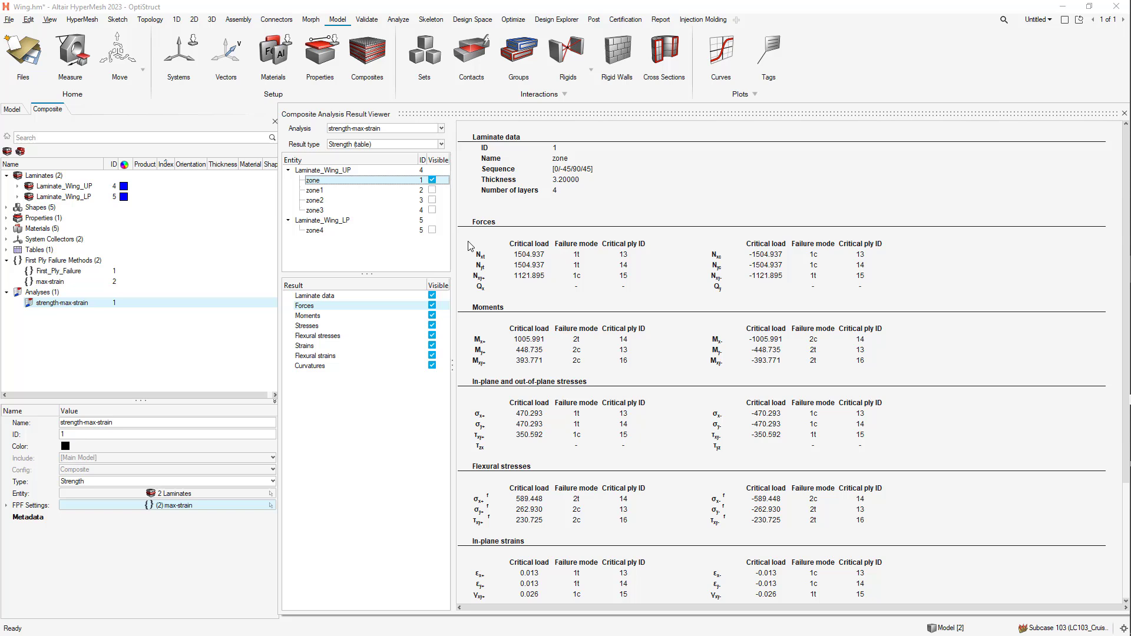
mouse_move(487, 269)
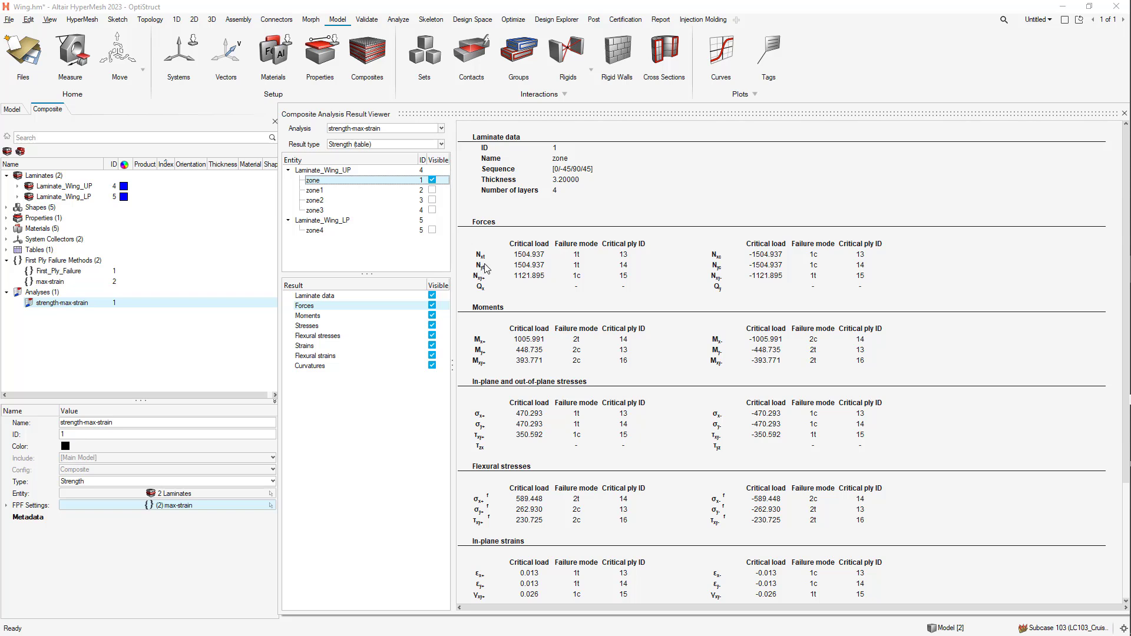
mouse_move(490, 269)
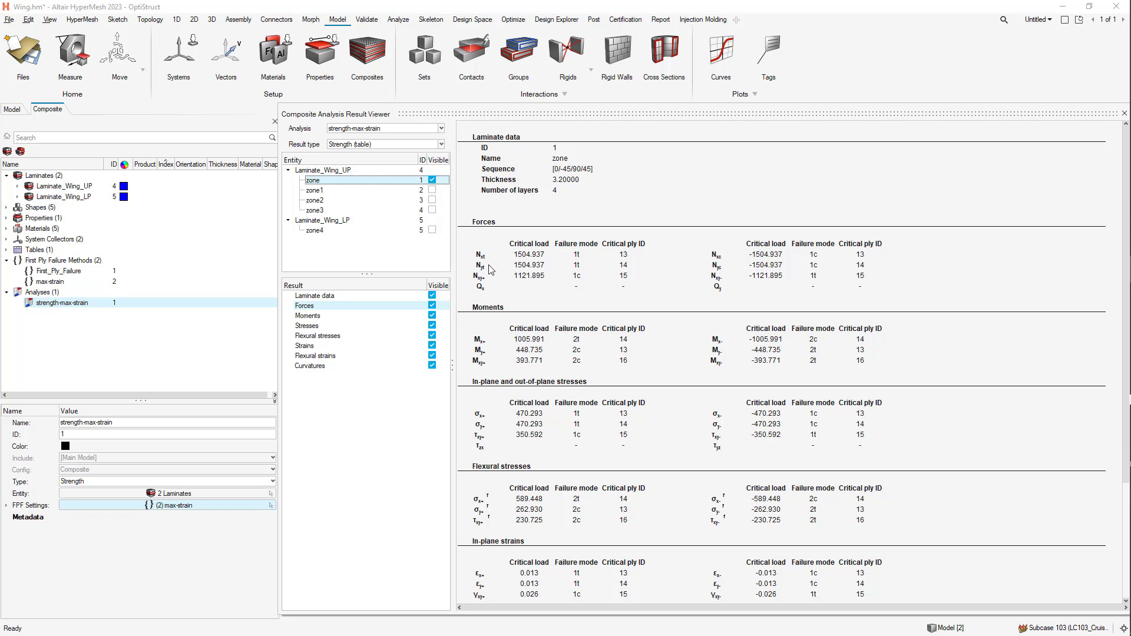
mouse_move(575, 259)
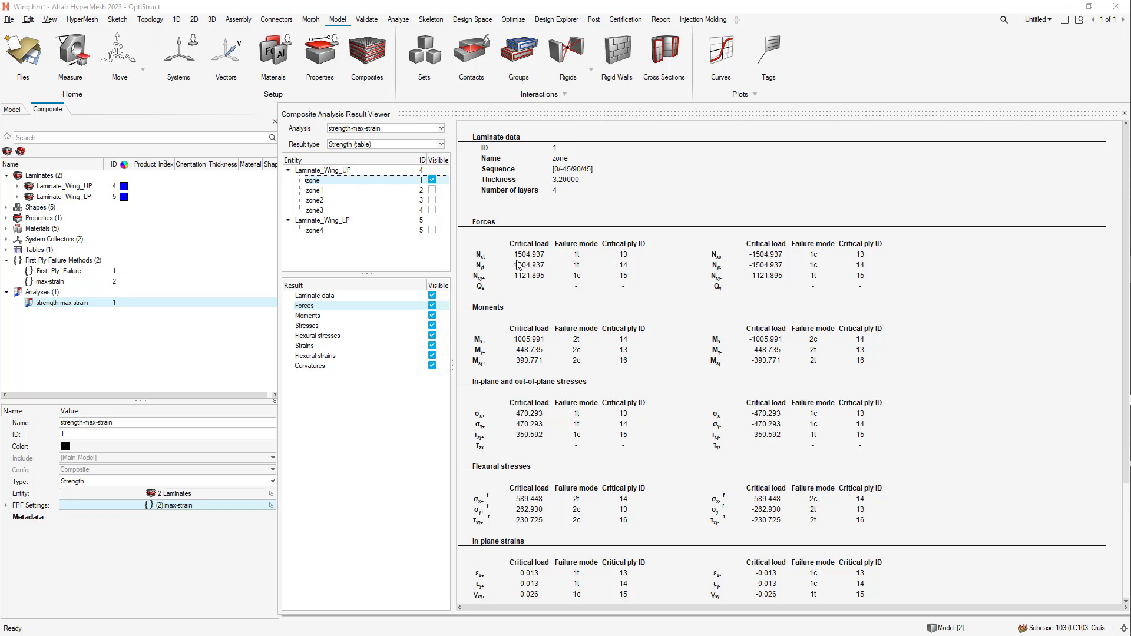
mouse_move(581, 266)
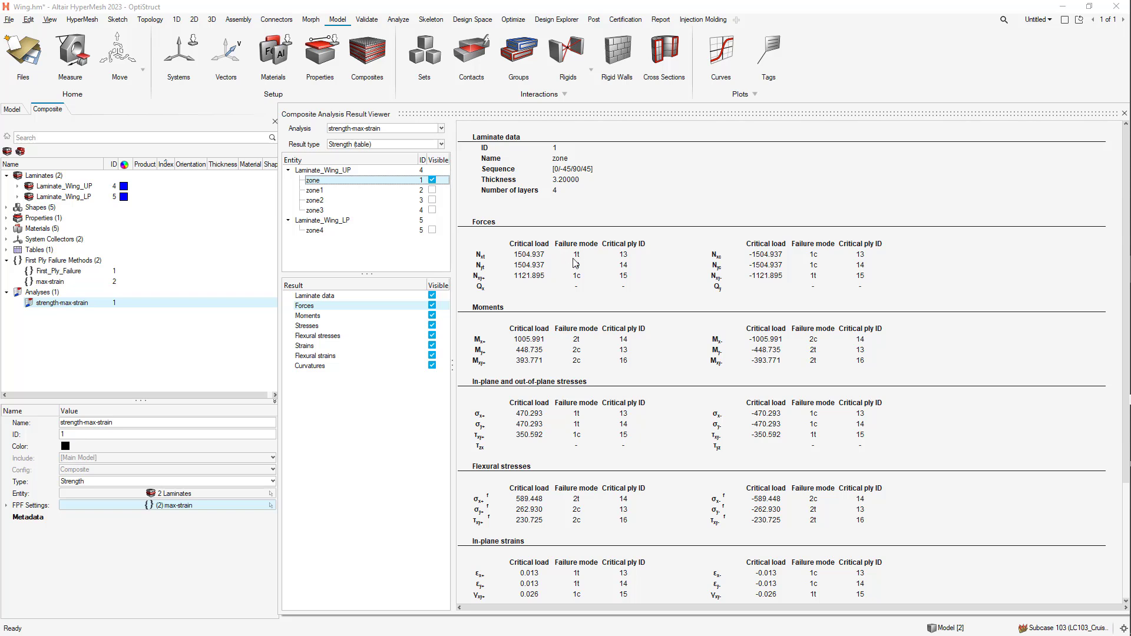
mouse_move(587, 276)
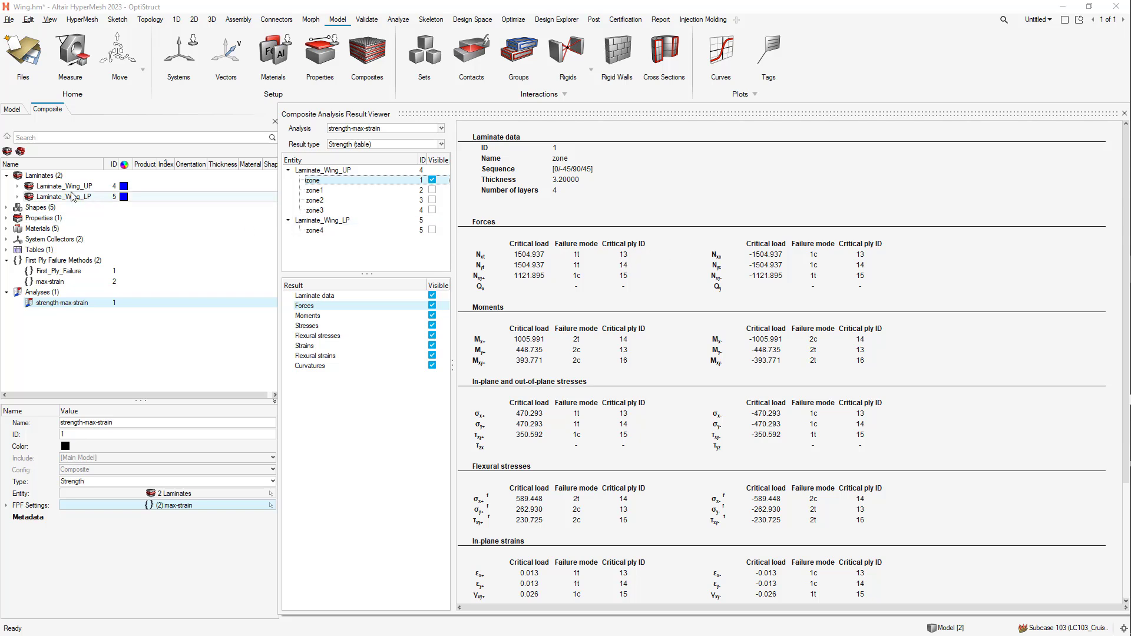
- Expand the laminates' ply lists and show the Wing_UP_0deg ply's properties
left_click(18, 185)
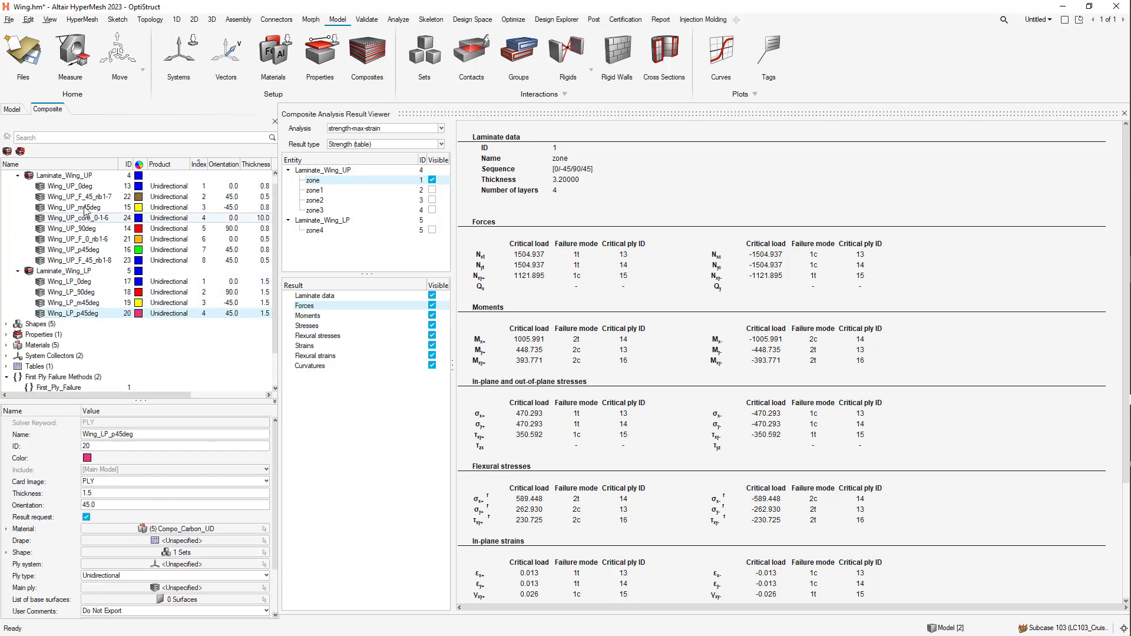
left_click(69, 185)
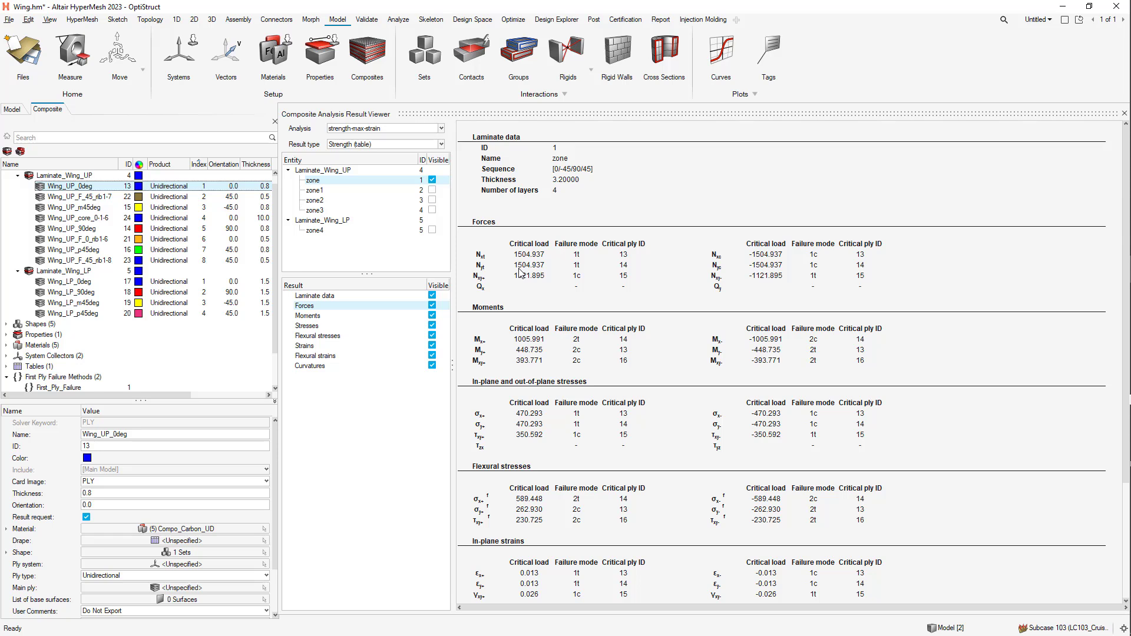
mouse_move(429, 247)
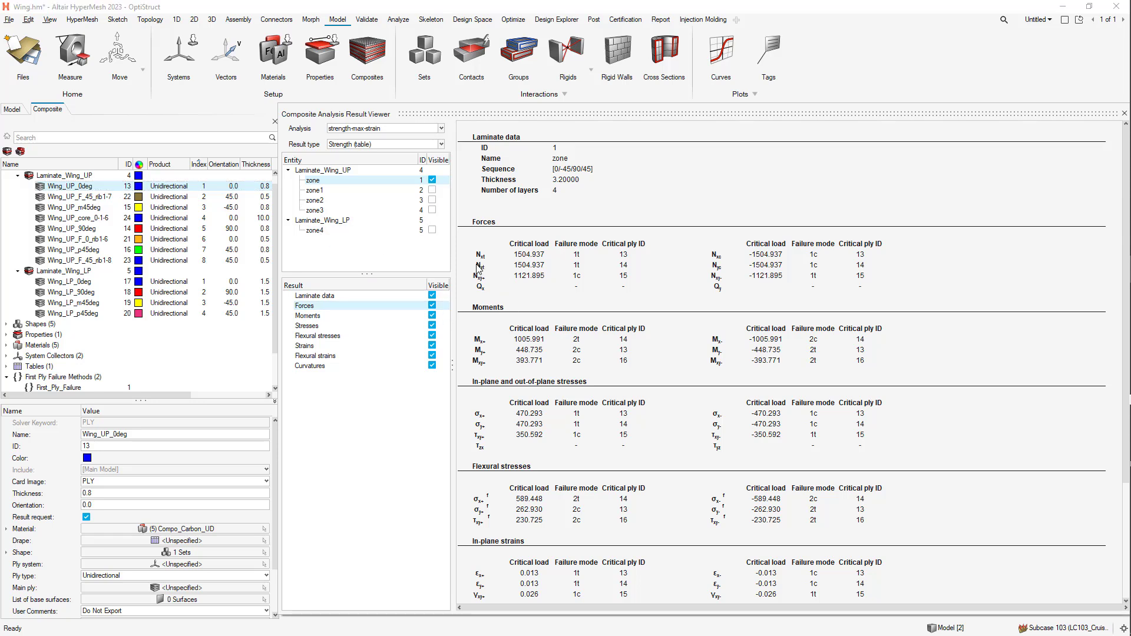
mouse_move(503, 320)
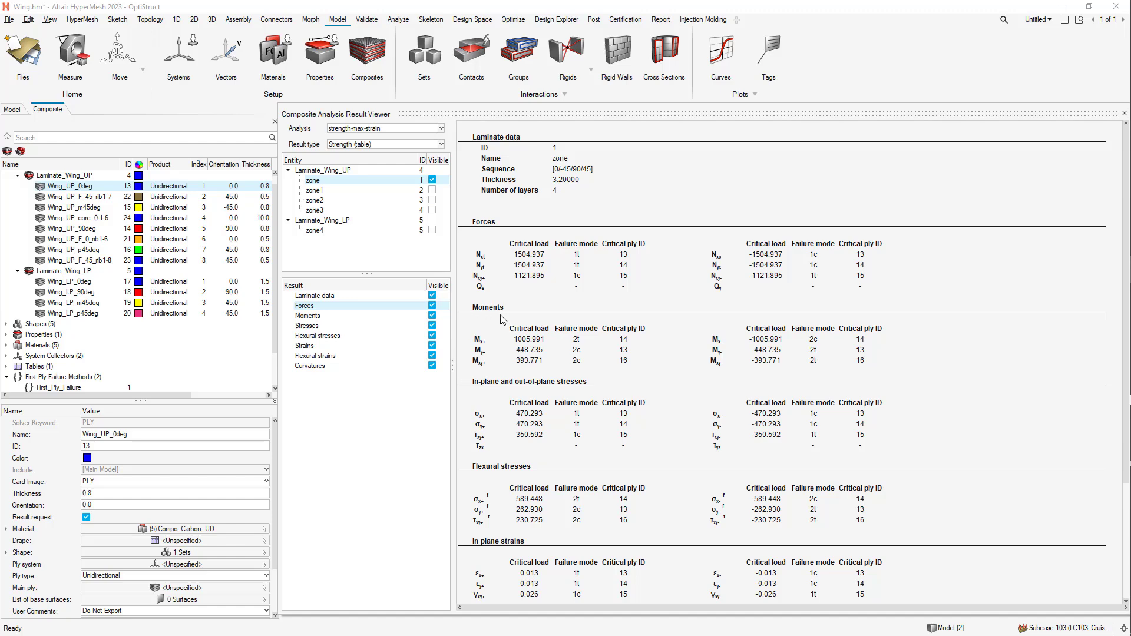
- Scroll the zone result table down to the flexural strain and curvature sections
scroll("down", 3)
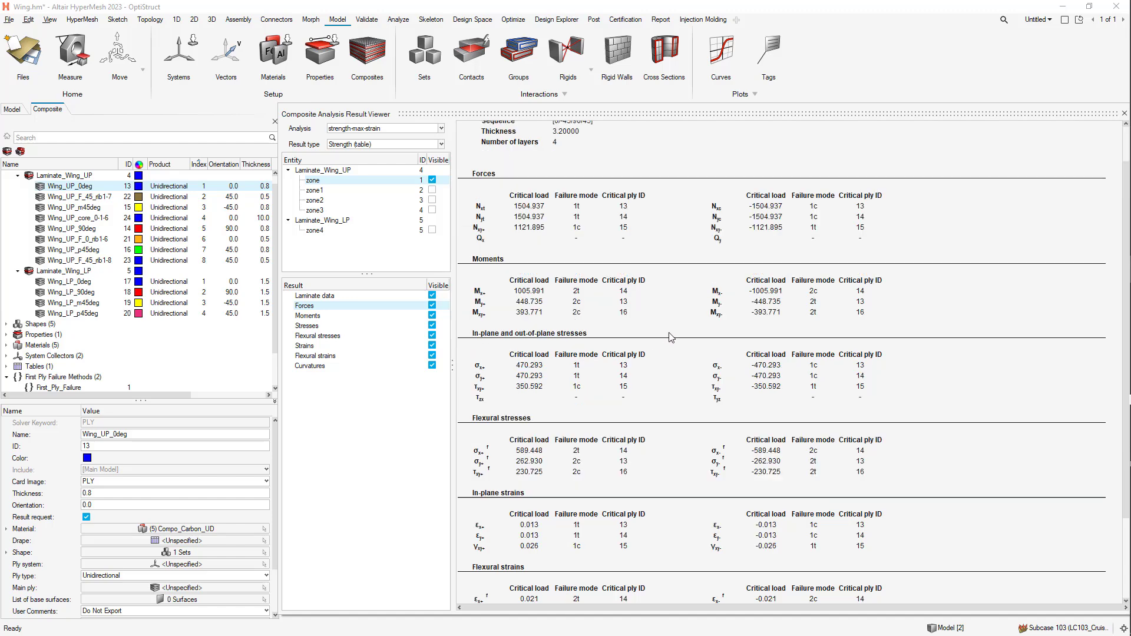
scroll("down", 3)
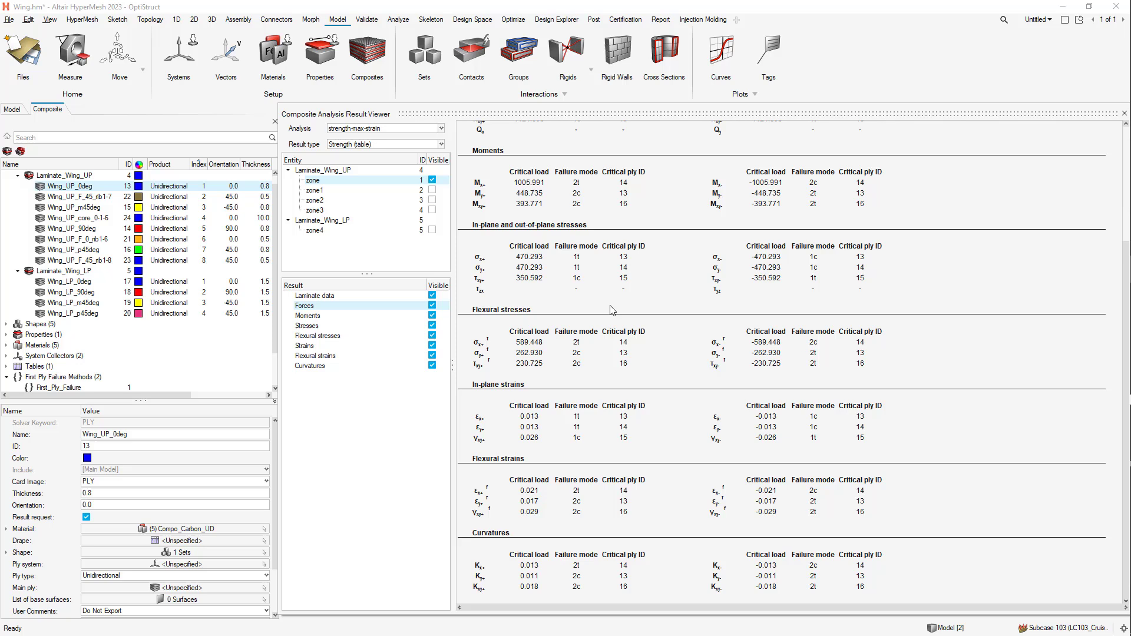
mouse_move(550, 303)
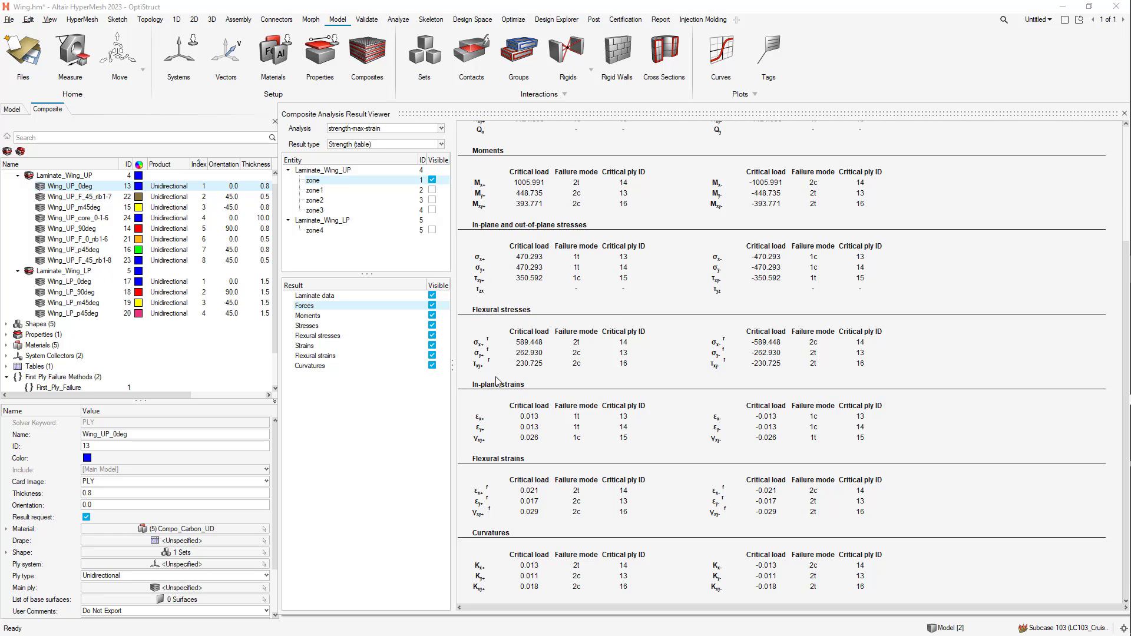
mouse_move(520, 460)
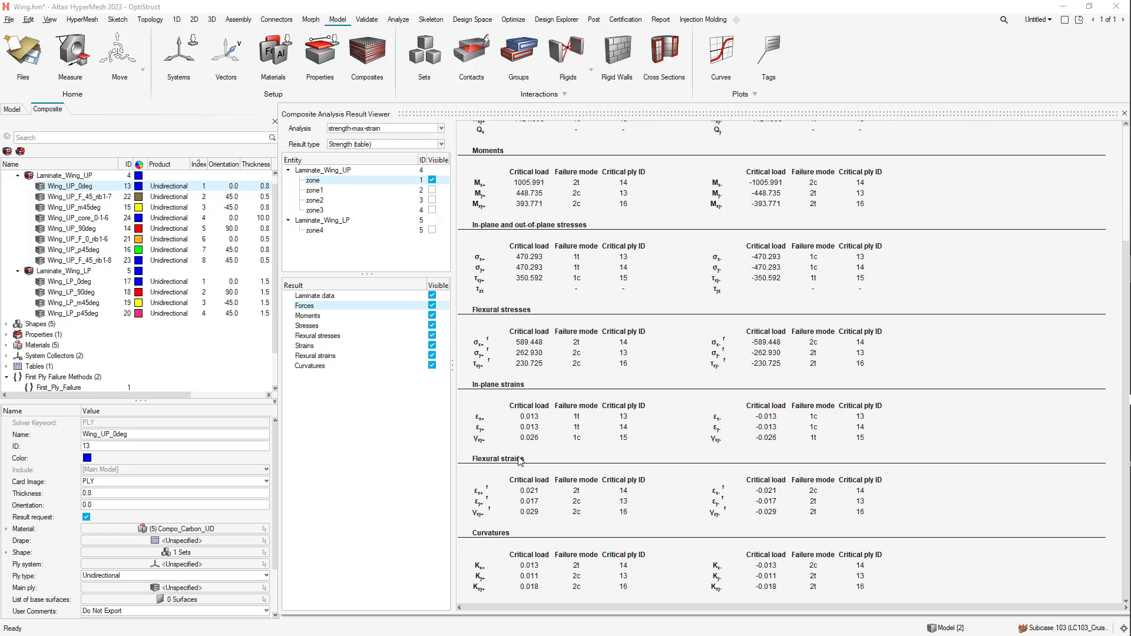
mouse_move(498, 496)
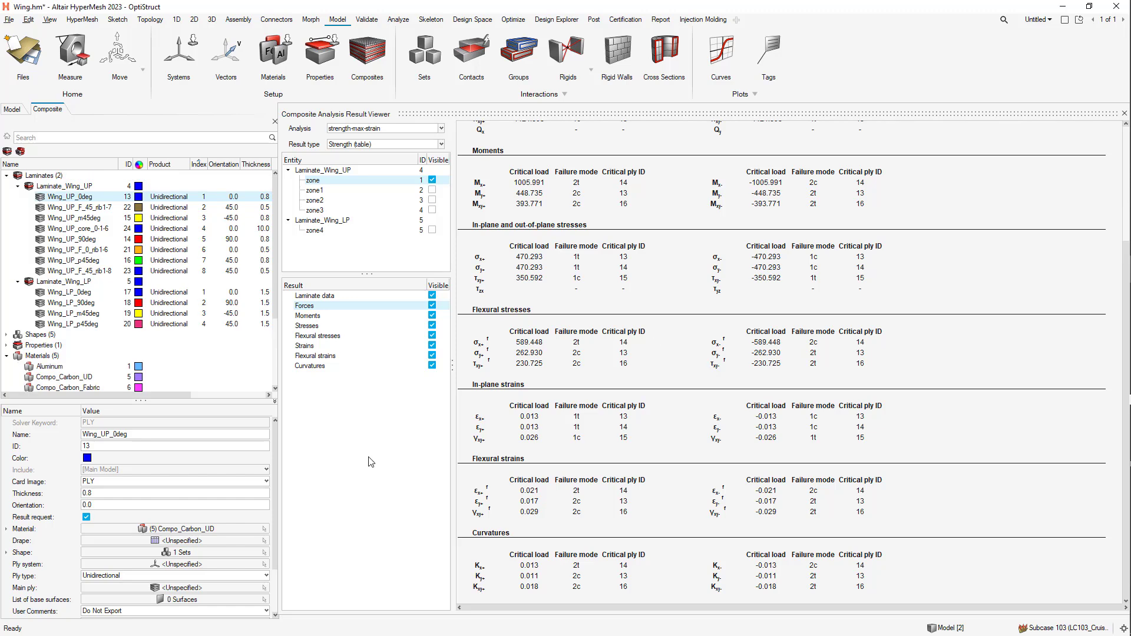
mouse_move(1114, 127)
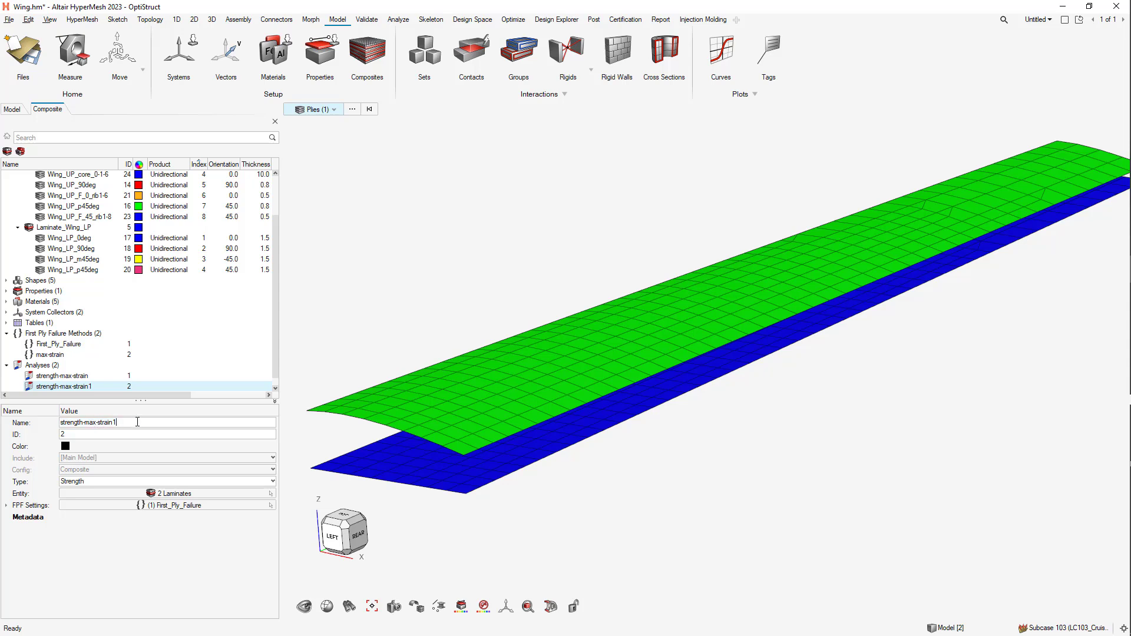
- Rename the copied analysis strength-mixed and run it
key("BackSpace")
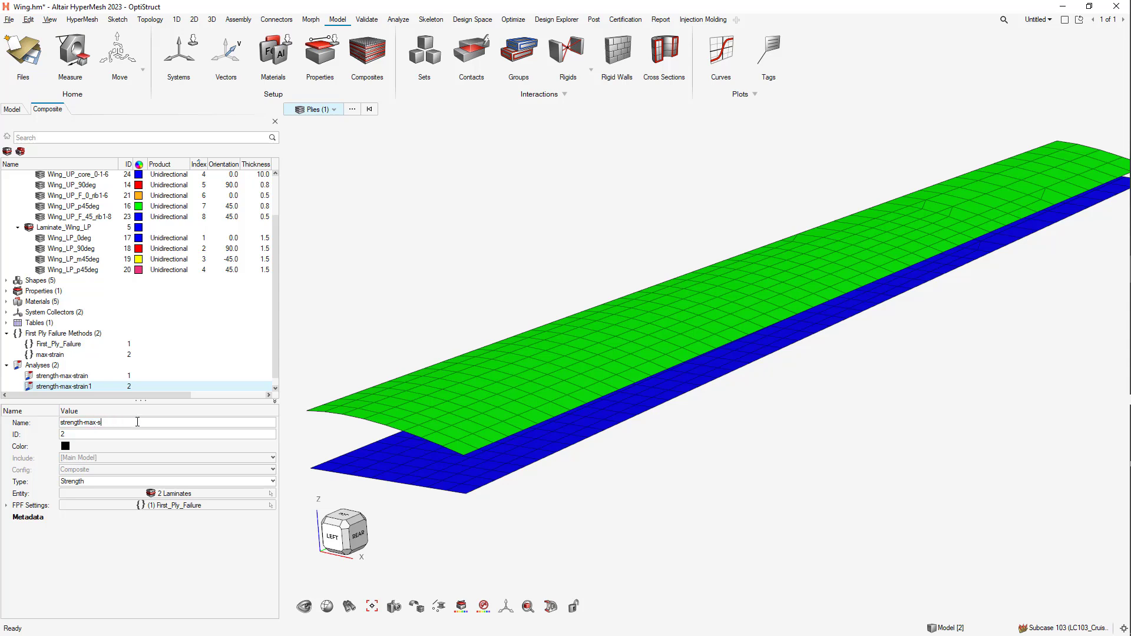
right_click(64, 387)
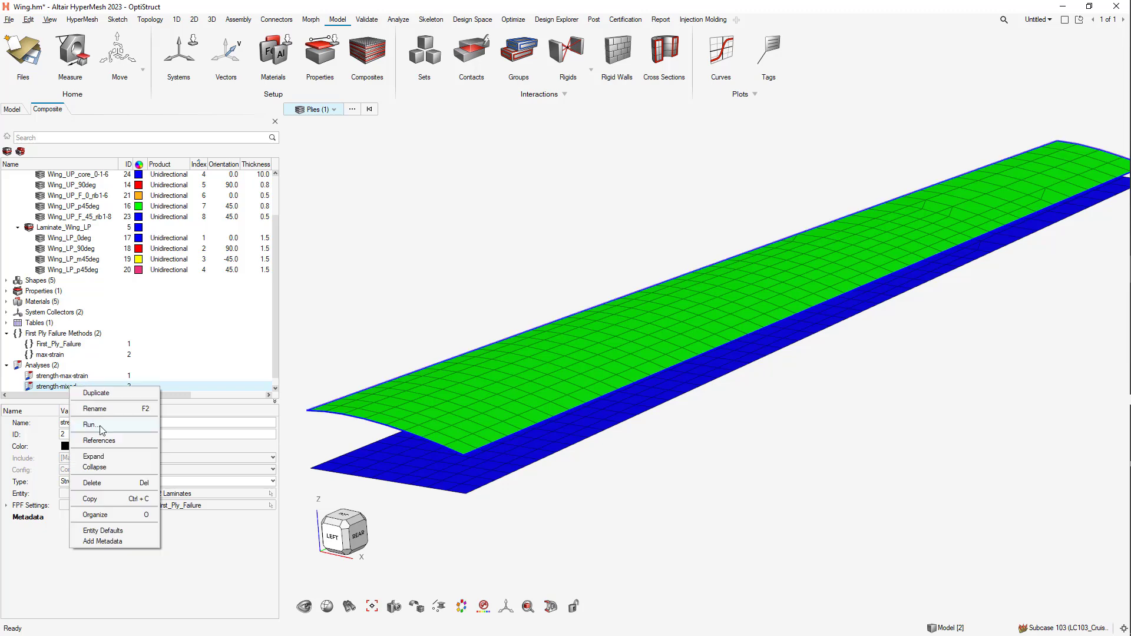
left_click(90, 424)
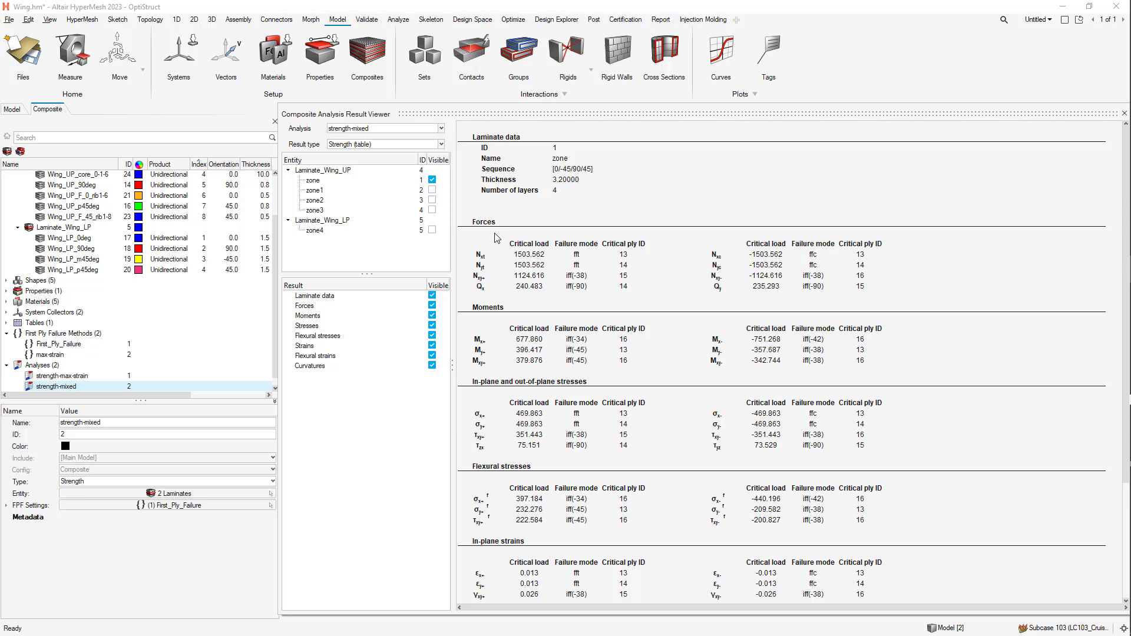
mouse_move(592, 271)
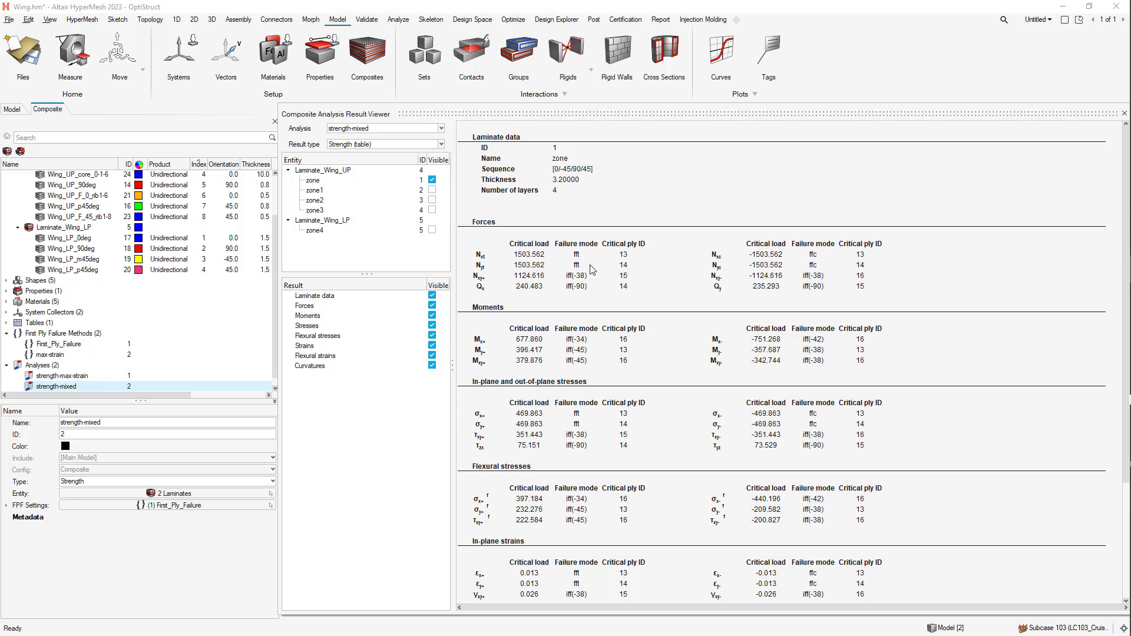
mouse_move(600, 283)
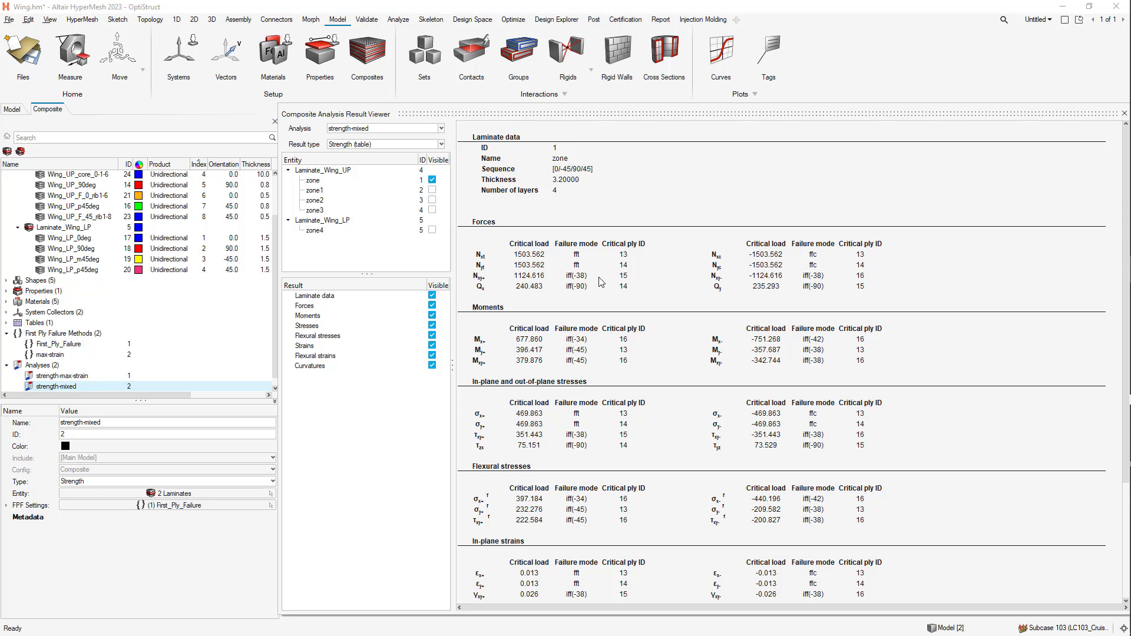
mouse_move(521, 271)
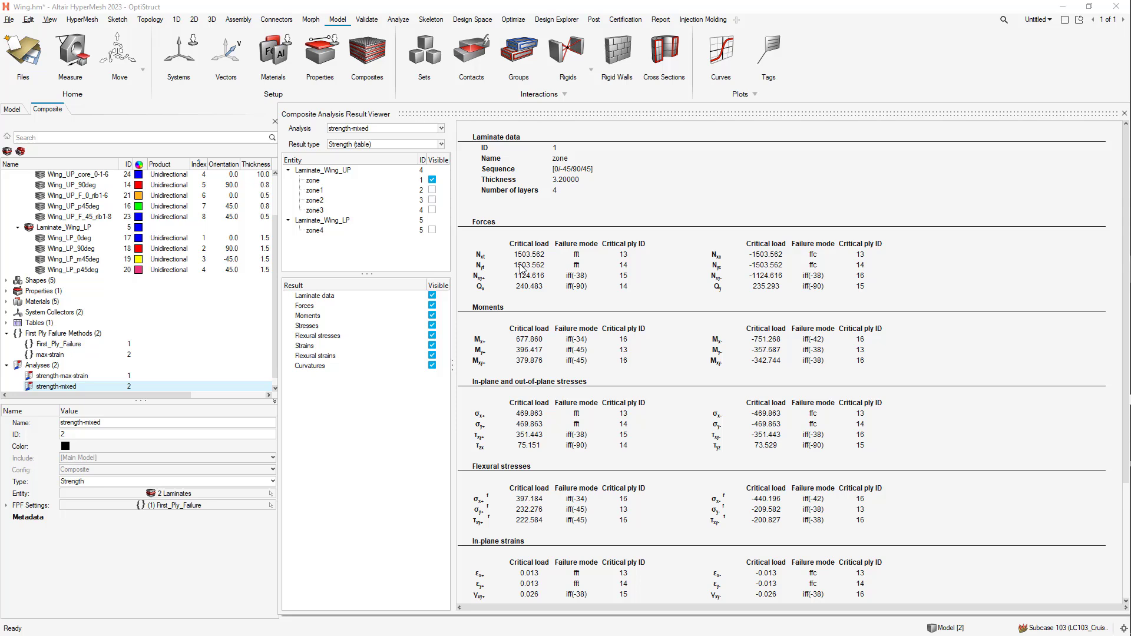
mouse_move(425, 276)
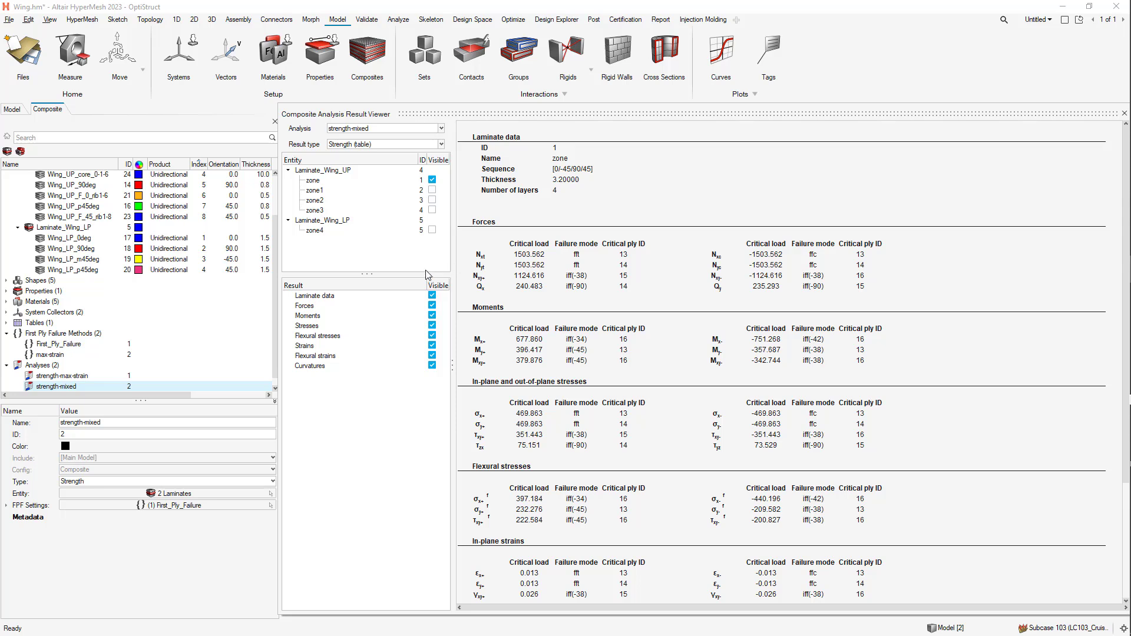
mouse_move(819, 267)
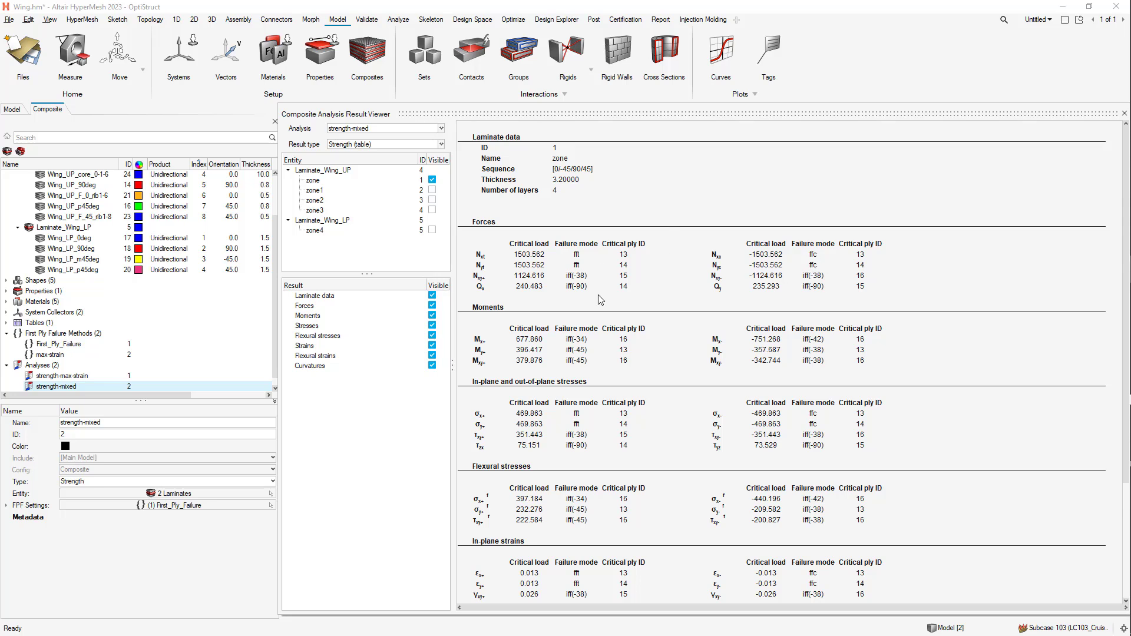
mouse_move(590, 290)
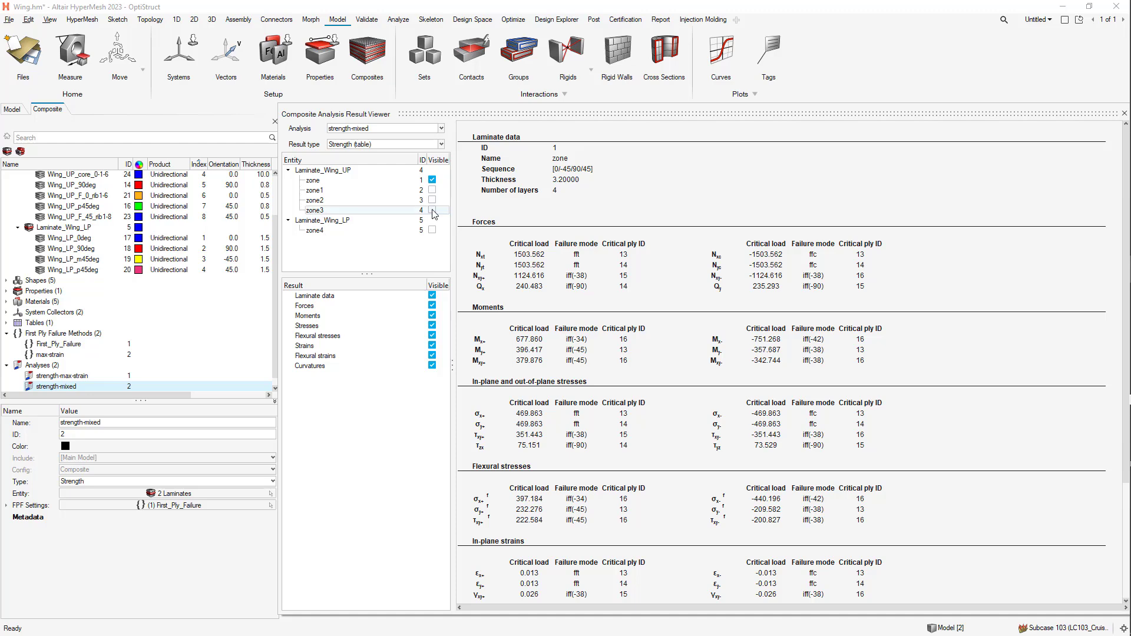
- Make zone3 visible and select it to view its strength-mixed table
left_click(431, 210)
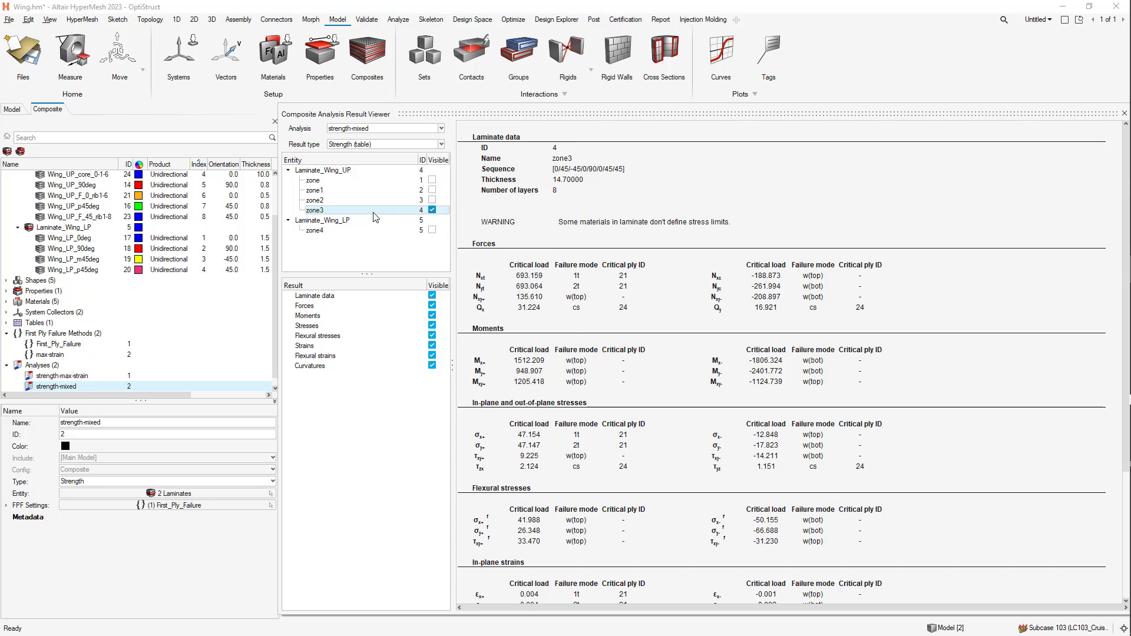
left_click(316, 209)
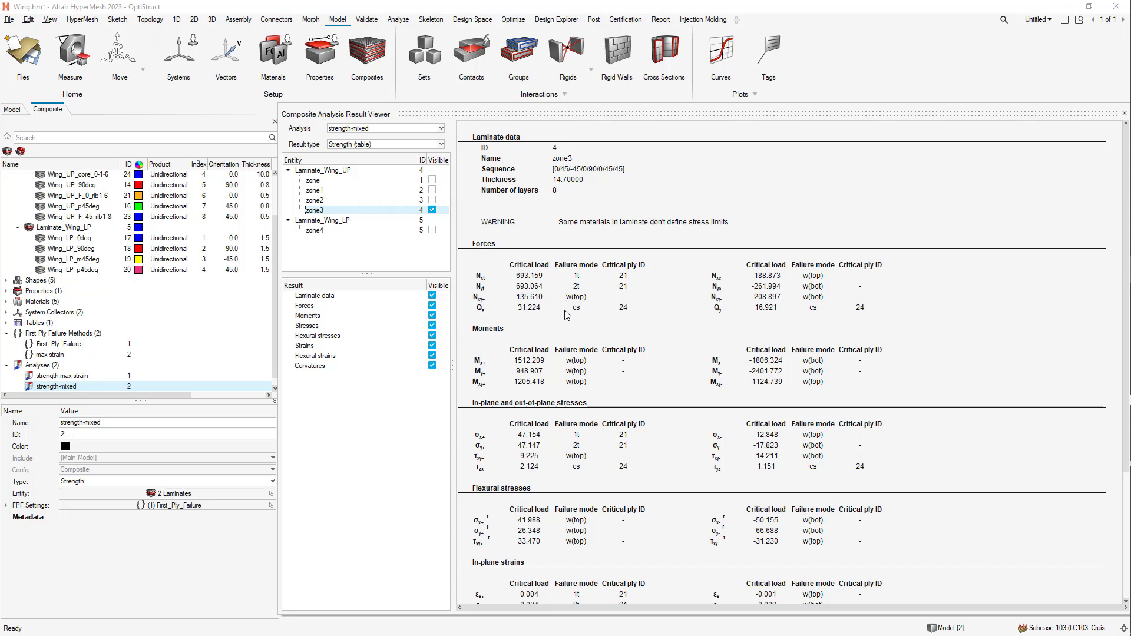
mouse_move(595, 308)
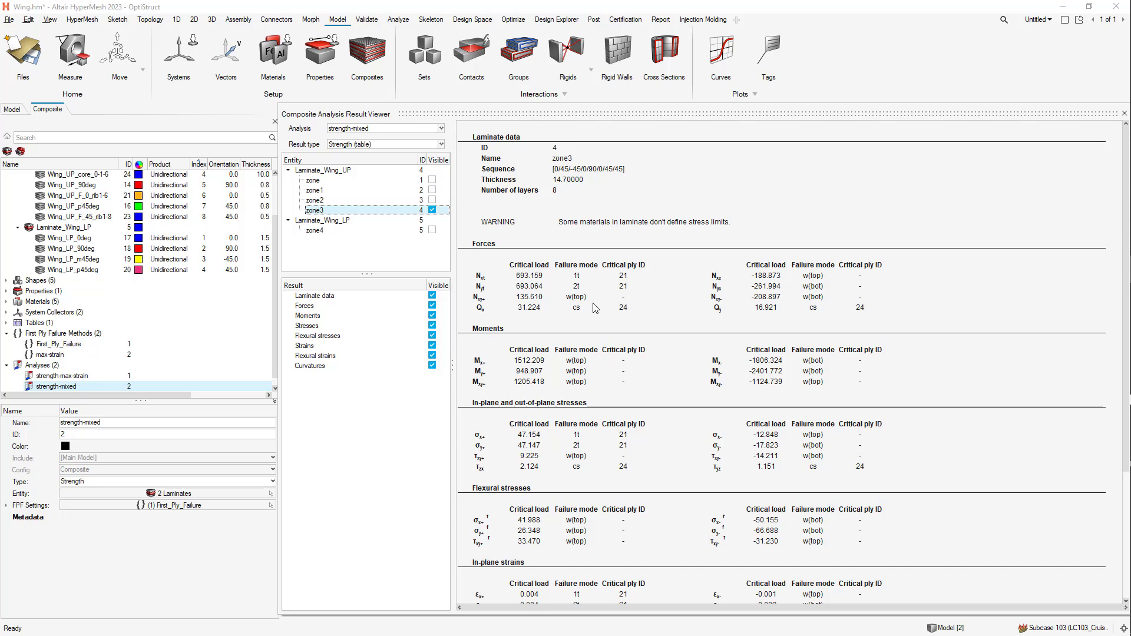
mouse_move(727, 339)
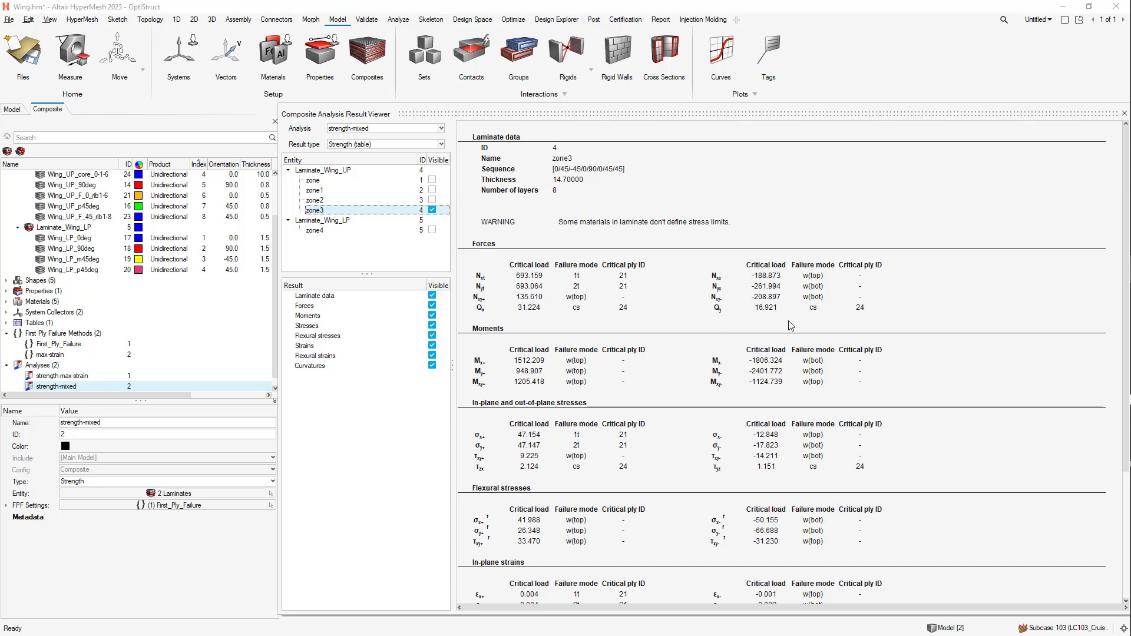
mouse_move(566, 306)
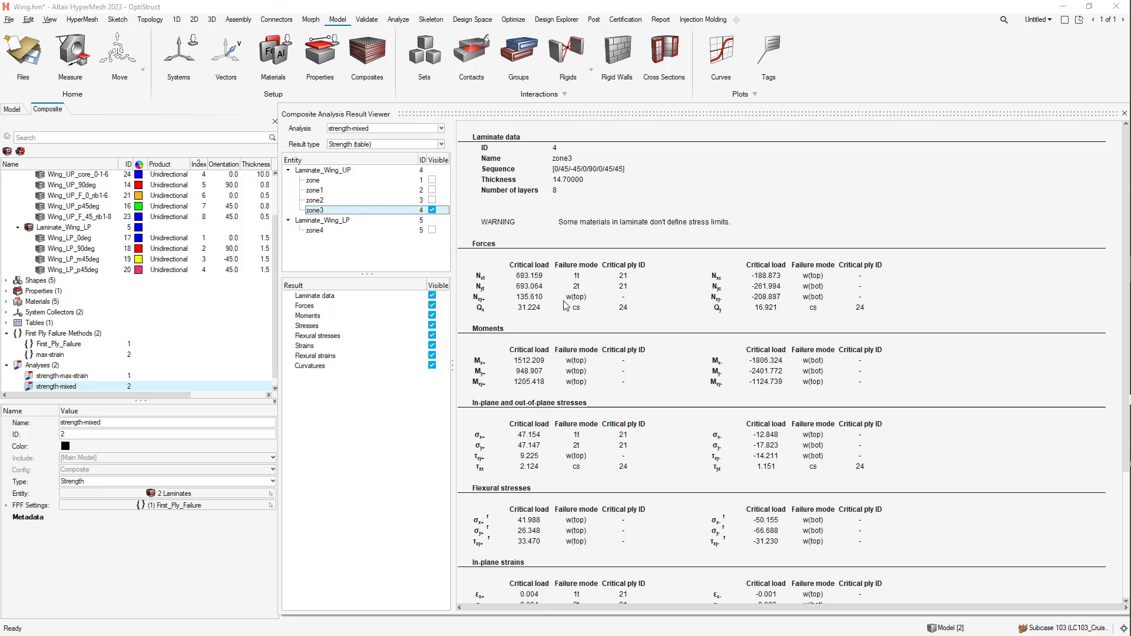
mouse_move(812, 293)
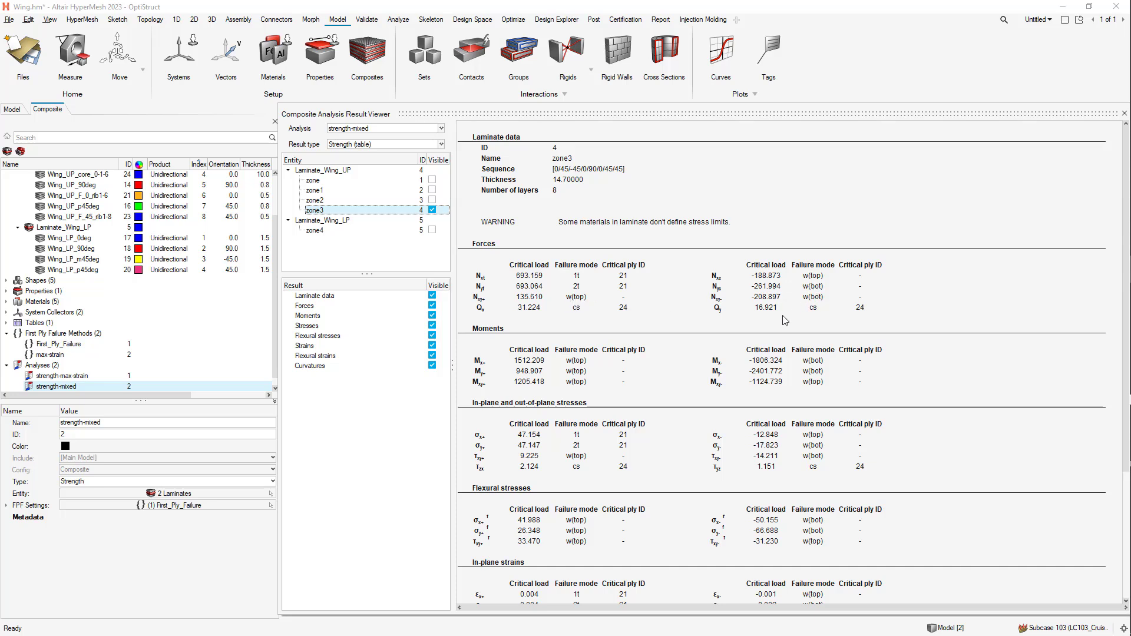
mouse_move(730, 328)
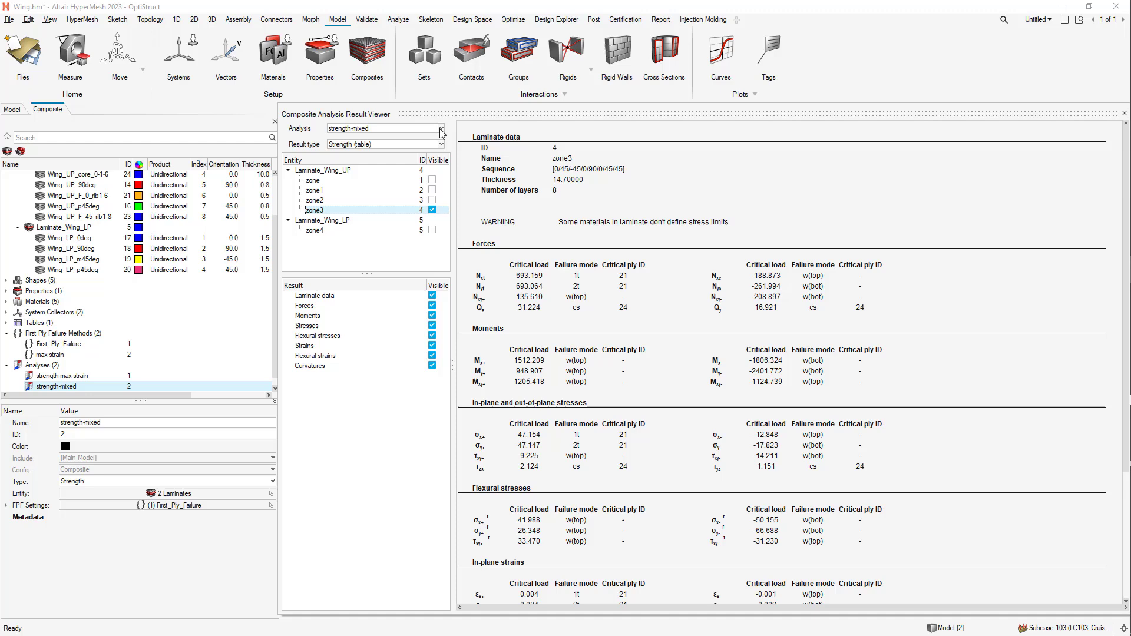
- Switch the Analysis to strength-max-strain and make laminate zone3 visible in the Entity list
left_click(439, 127)
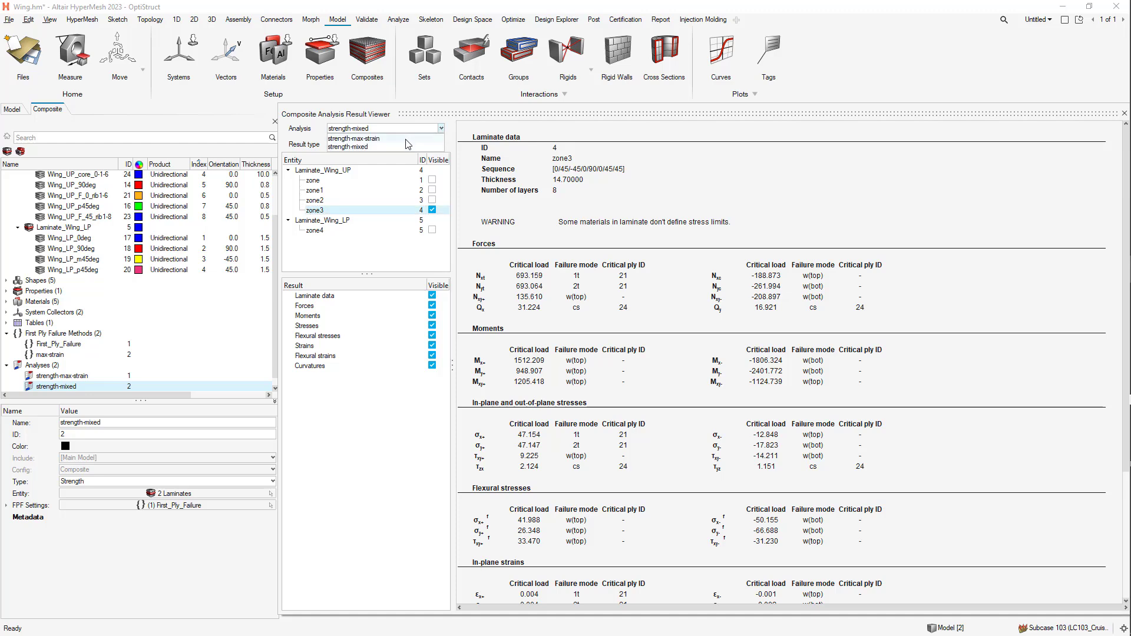
left_click(385, 127)
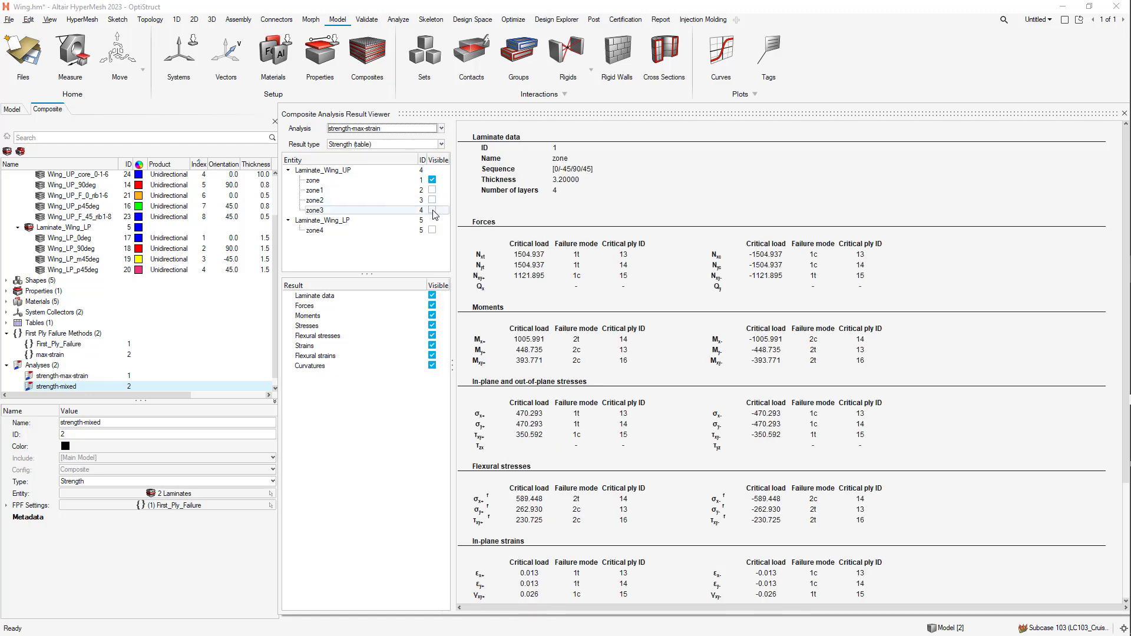
left_click(432, 210)
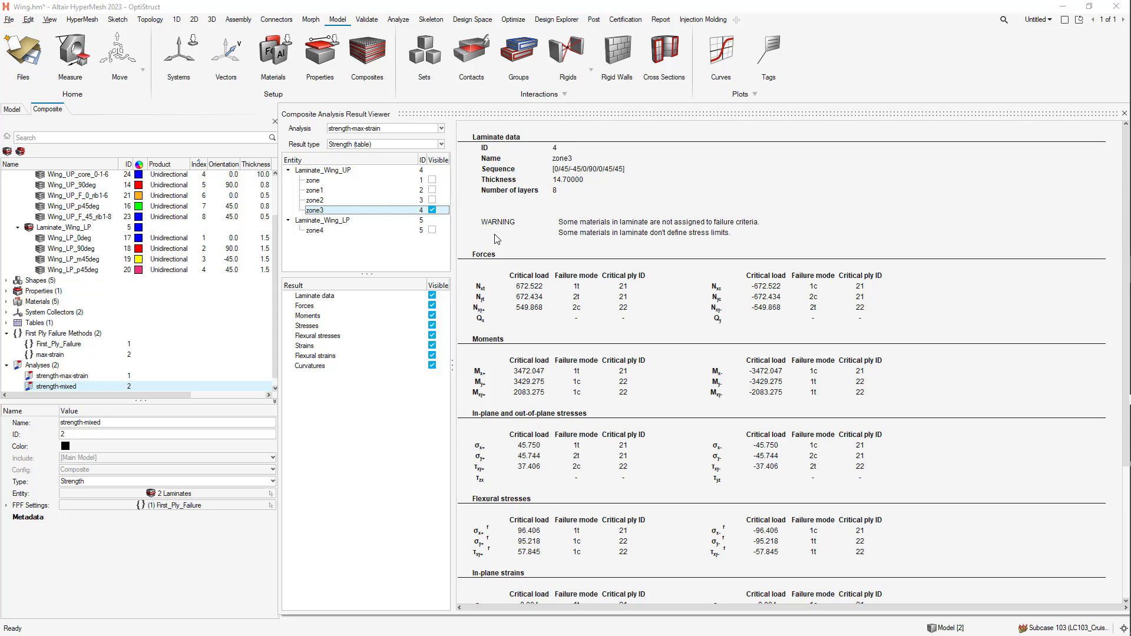
mouse_move(518, 228)
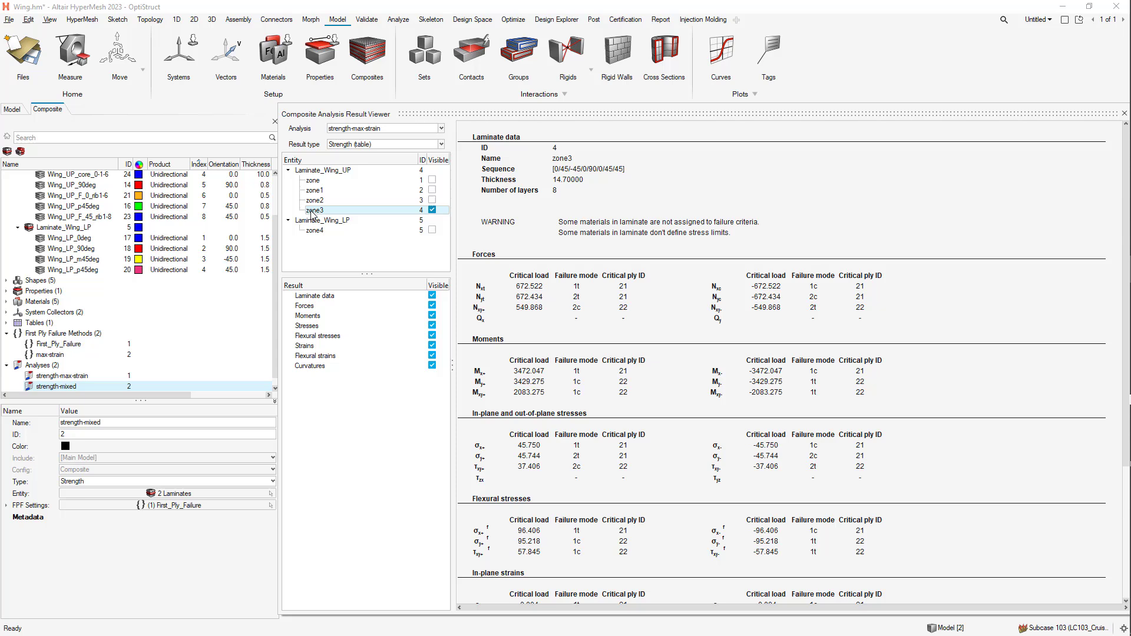
left_click(313, 209)
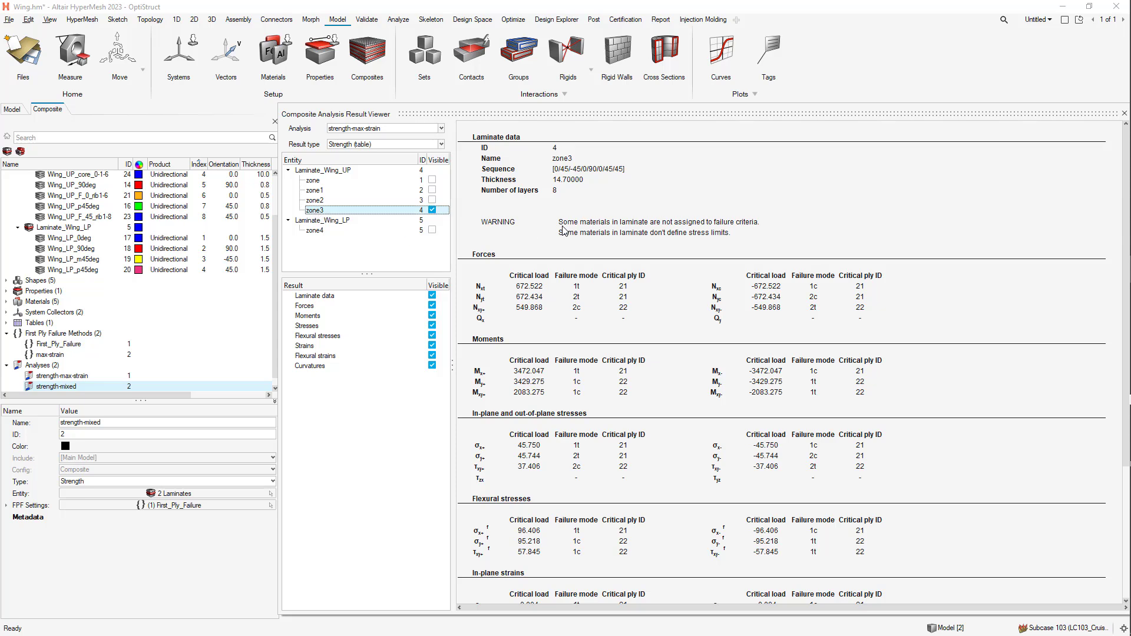
mouse_move(700, 233)
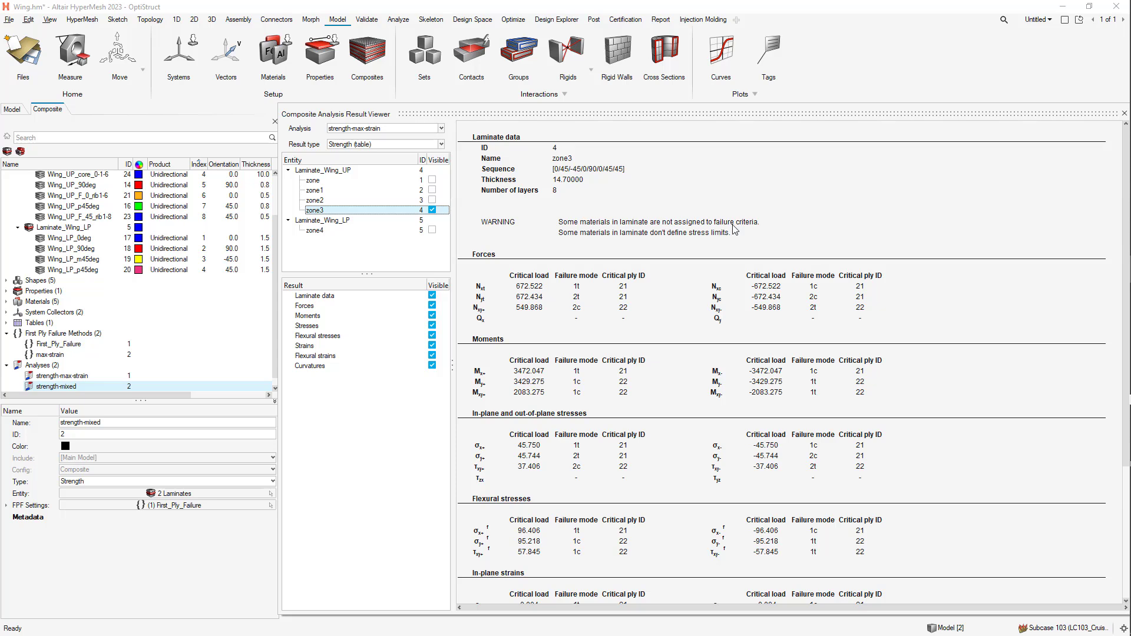
mouse_move(610, 242)
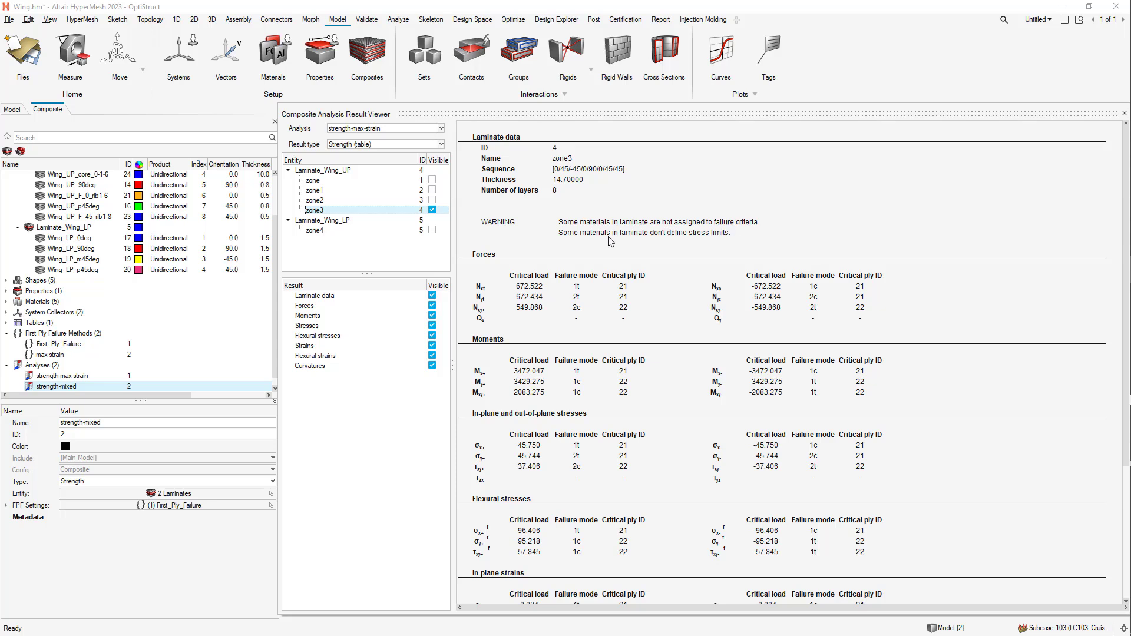